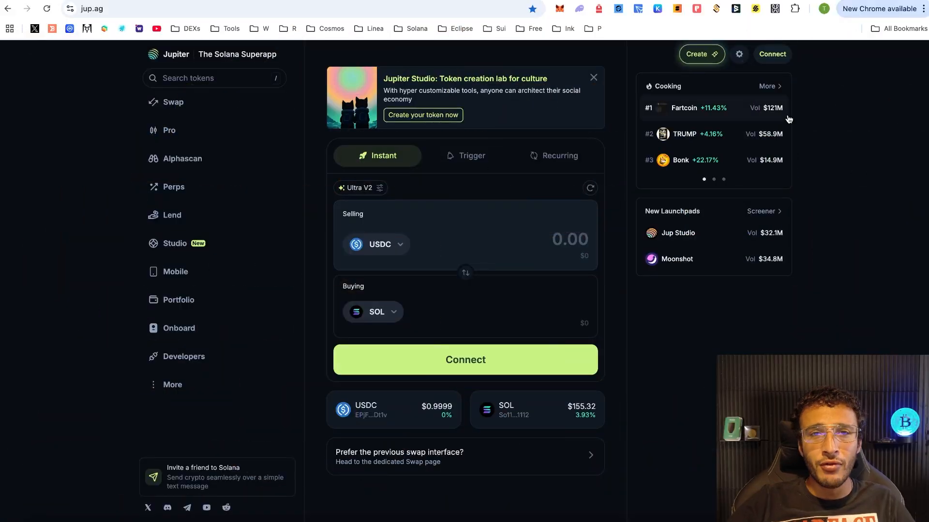
mouse_move(849, 113)
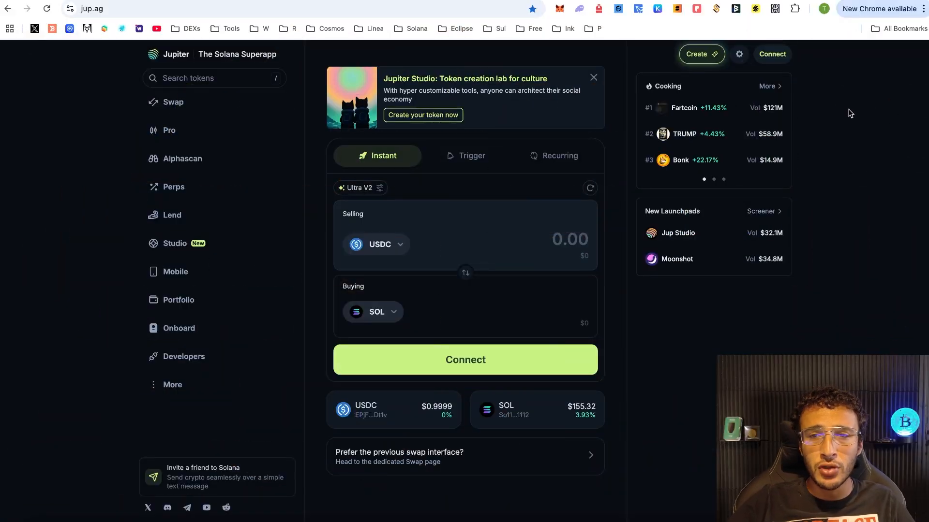
Open the Connect panel listing Quick Account, Jupiter Mobile and recently used wallets
click(772, 54)
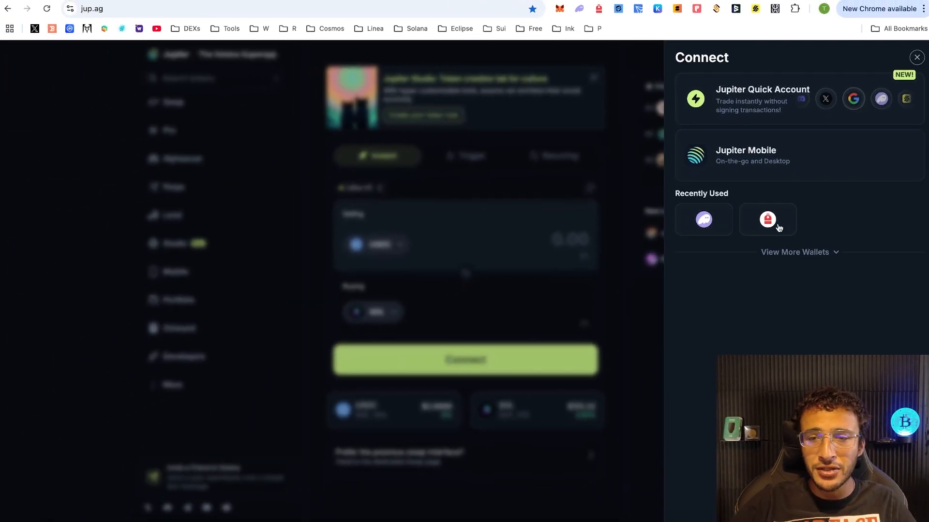
Expand the wallet list and connect the recently used wallet
click(798, 251)
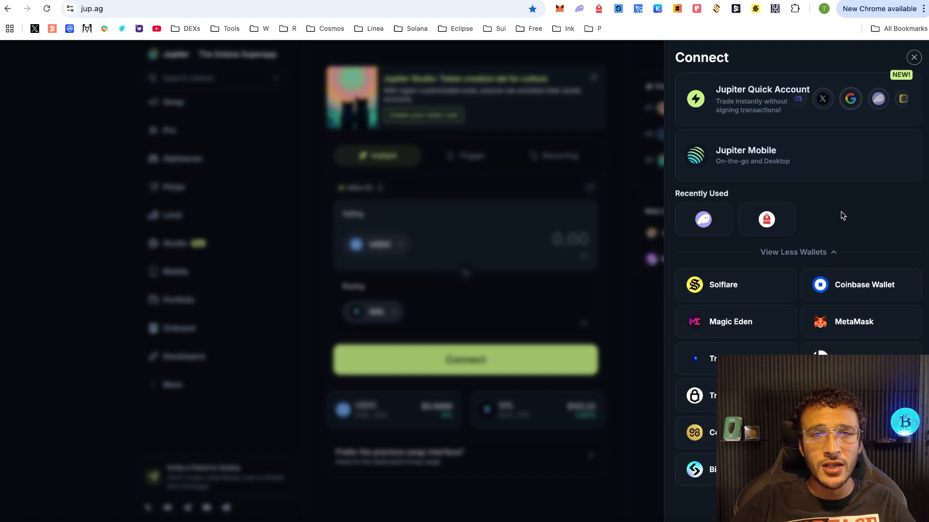
mouse_move(851, 223)
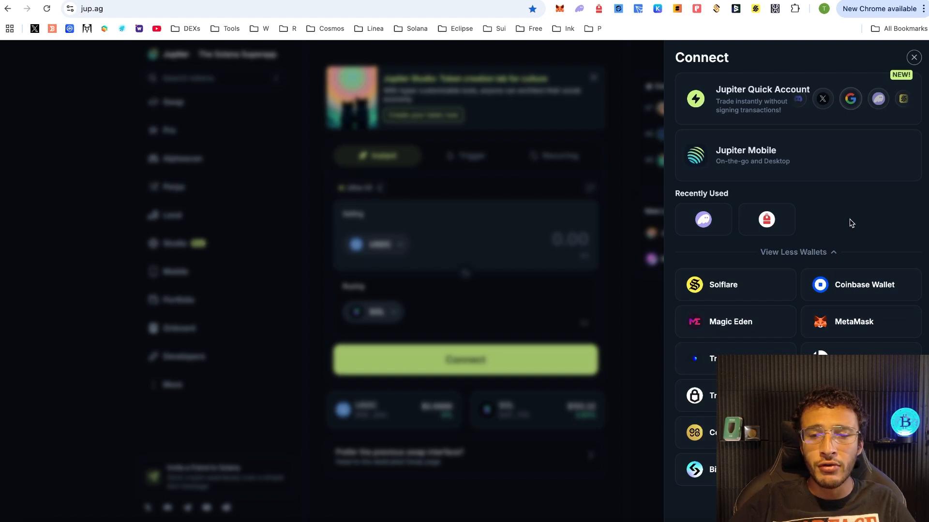
mouse_move(859, 221)
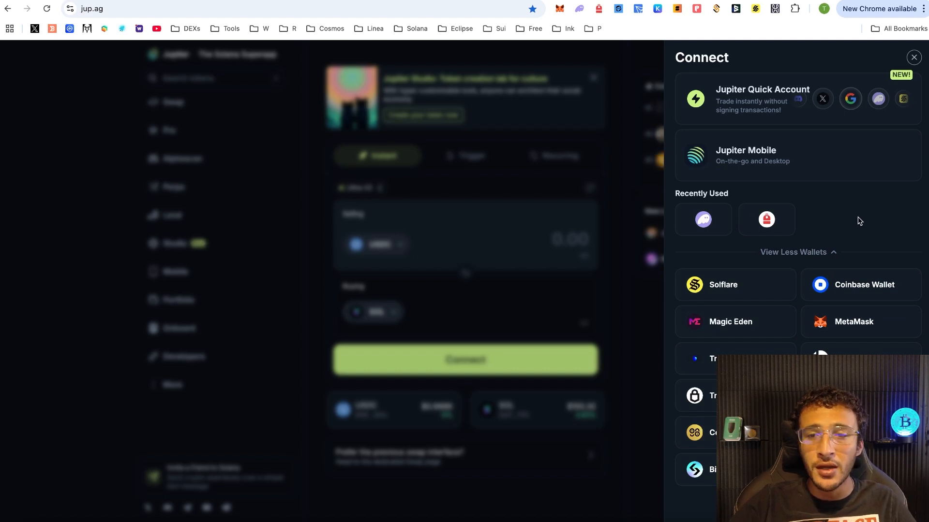
click(703, 219)
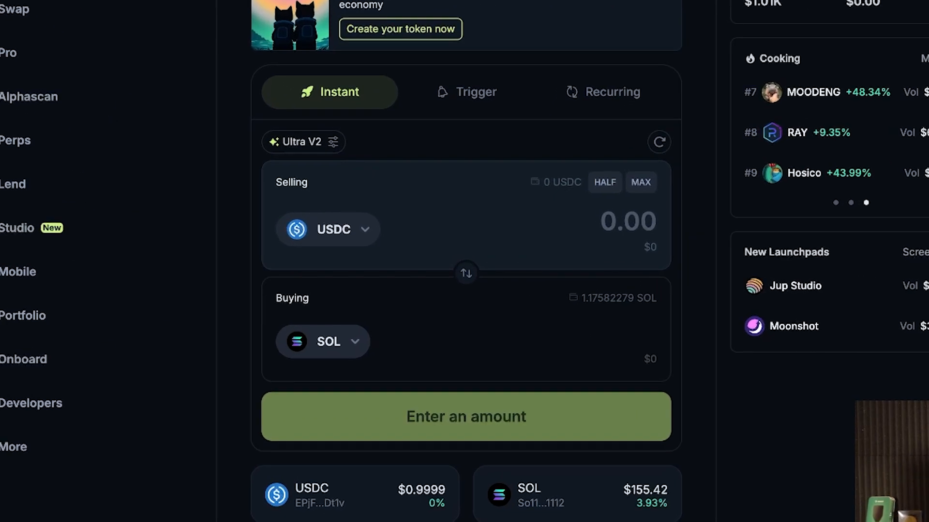
Choose SOL as the selling token and PENGU as the buying token
scroll(down, 3)
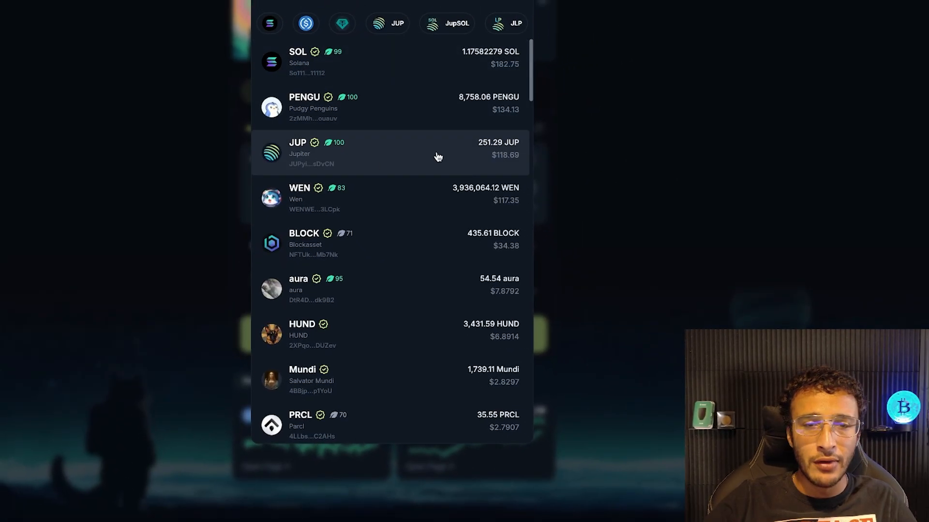
mouse_move(431, 66)
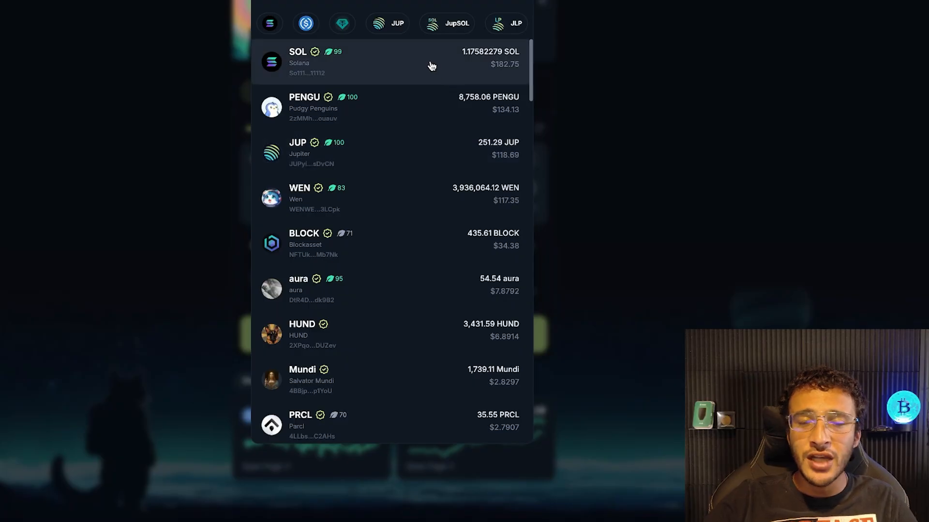
click(297, 61)
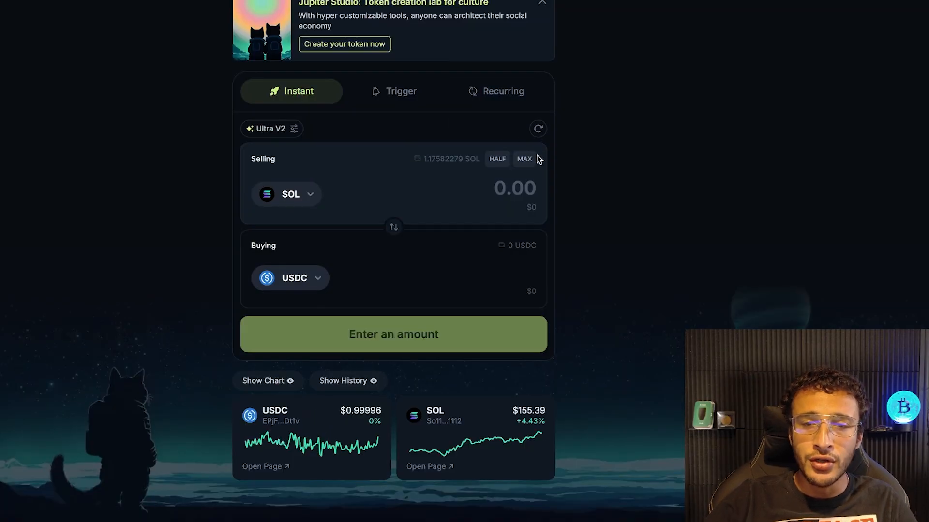
mouse_move(465, 208)
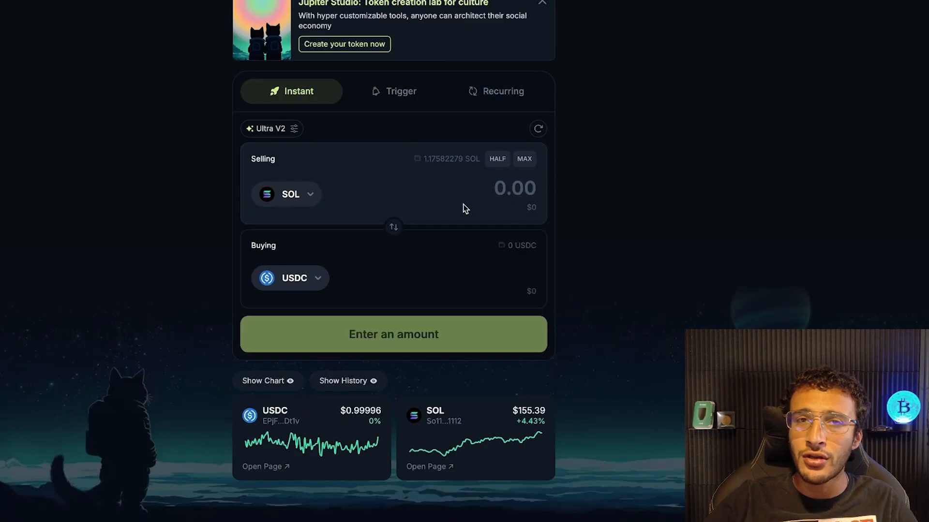
click(290, 195)
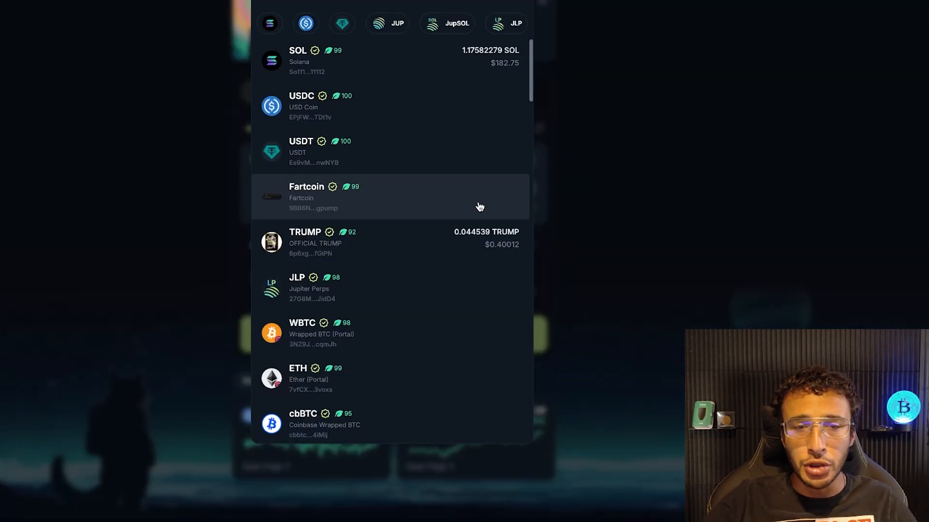
scroll(down, 3)
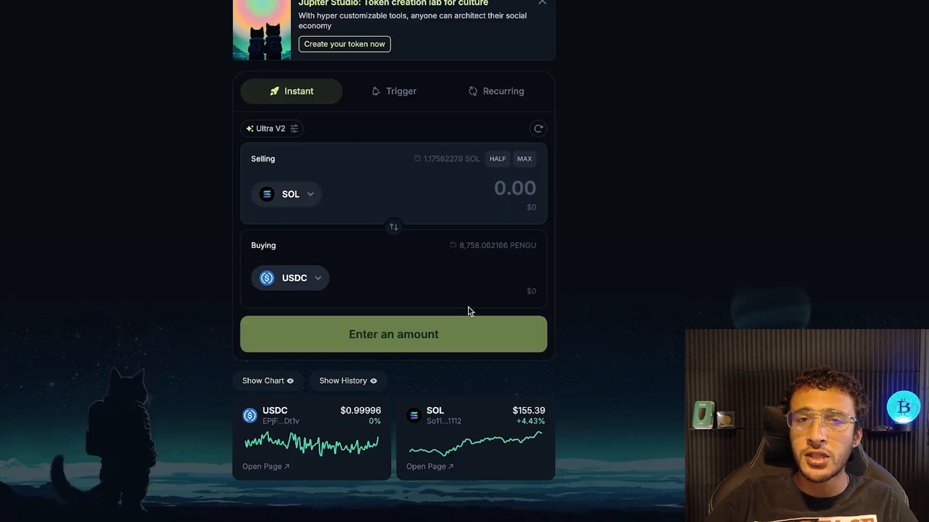
click(291, 278)
text(0.1)
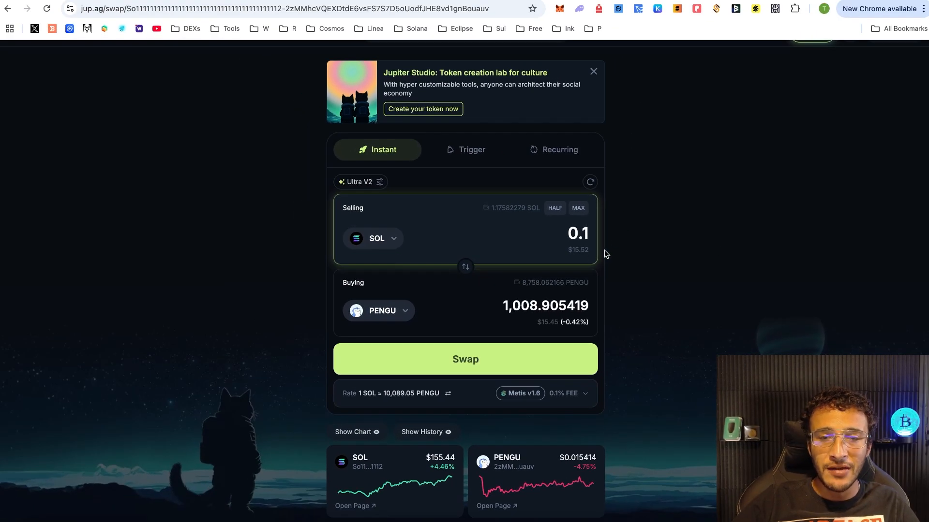
mouse_move(512, 322)
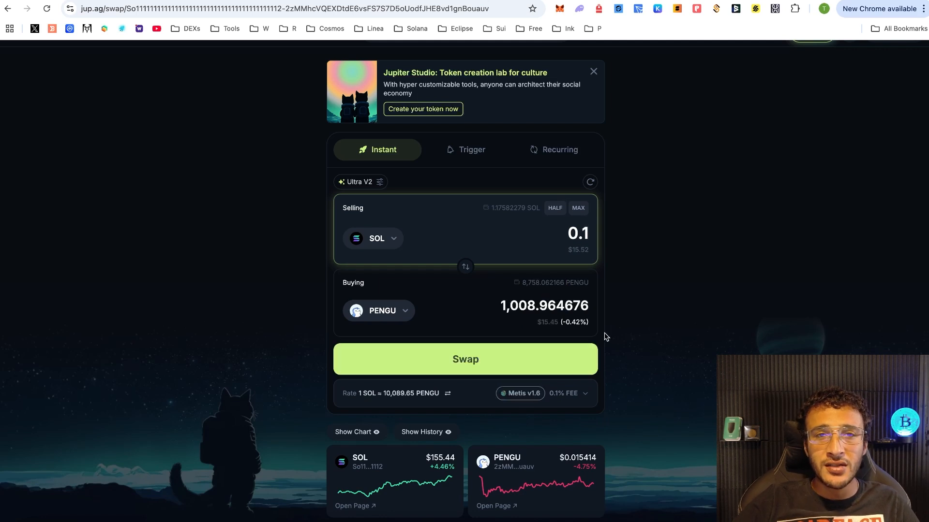
mouse_move(614, 283)
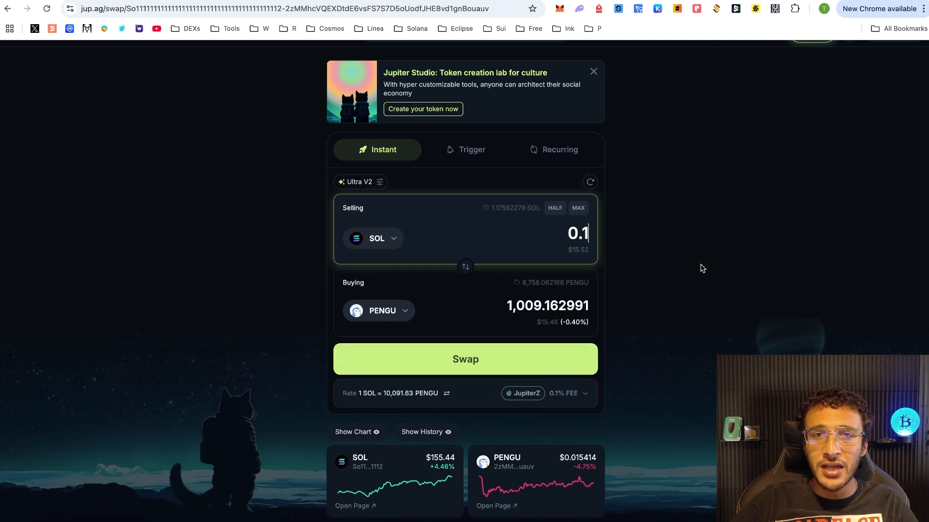
mouse_move(741, 279)
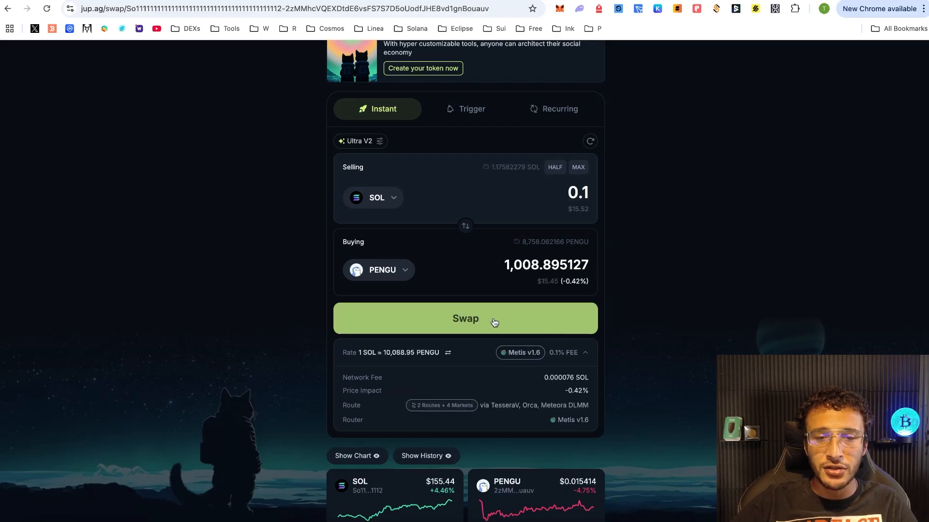
Swap 0.1 SOL for about 1,008.68 PENGU and confirm the transaction
click(465, 319)
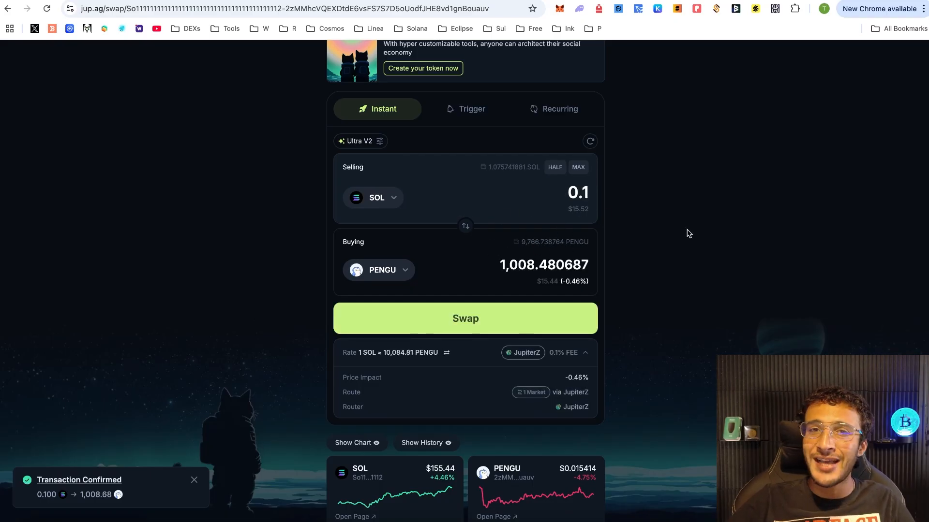
mouse_move(465, 226)
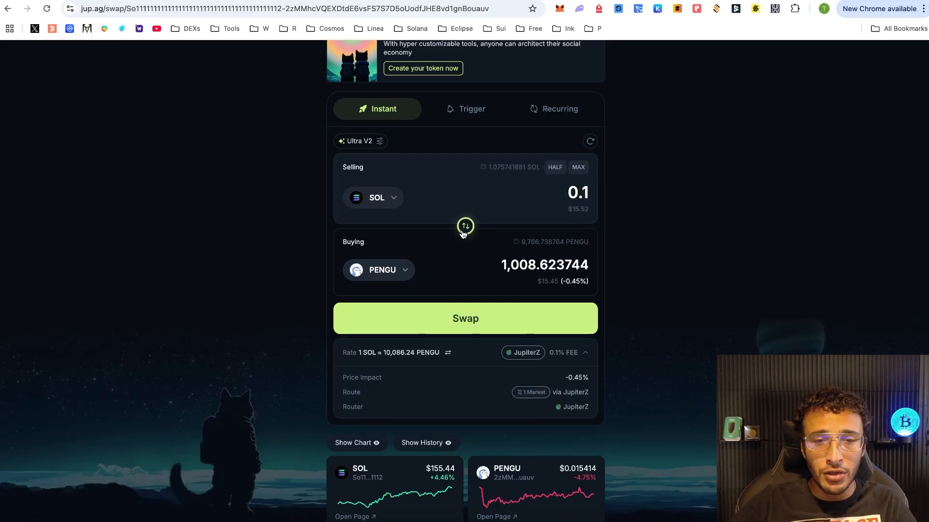
Reverse the pair and sell 50 PENGU for about 0.0049 SOL
click(465, 226)
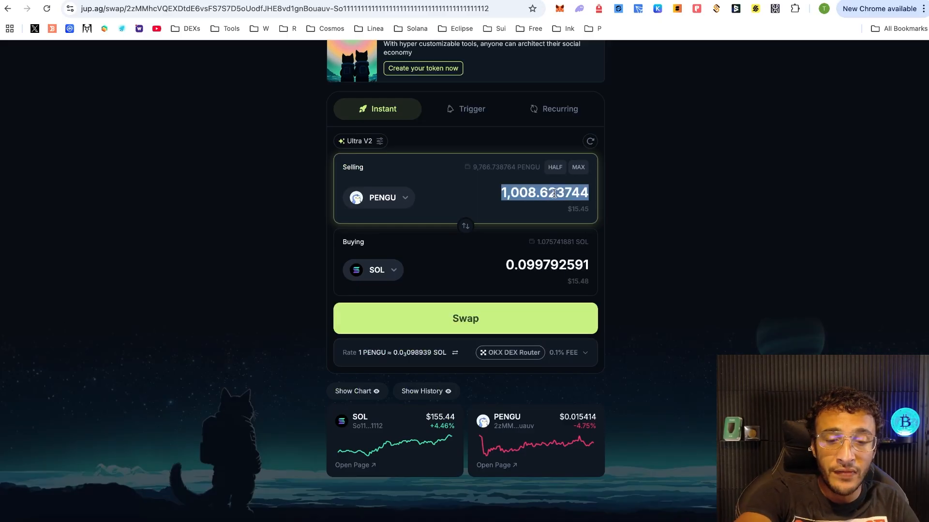
text(50)
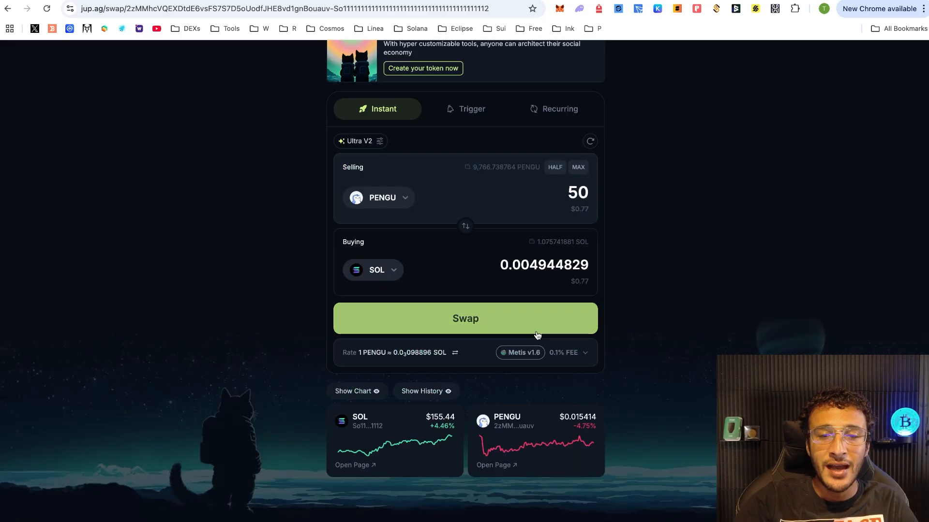
click(464, 319)
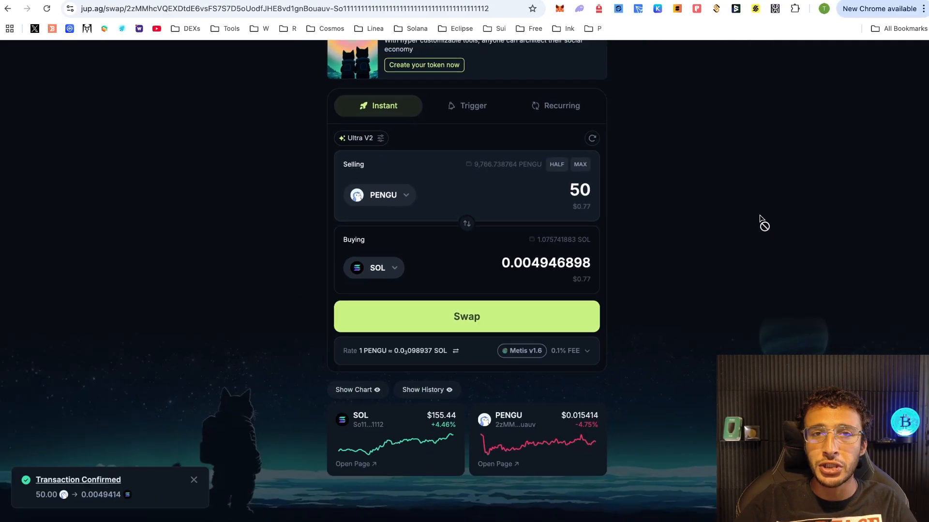
click(472, 108)
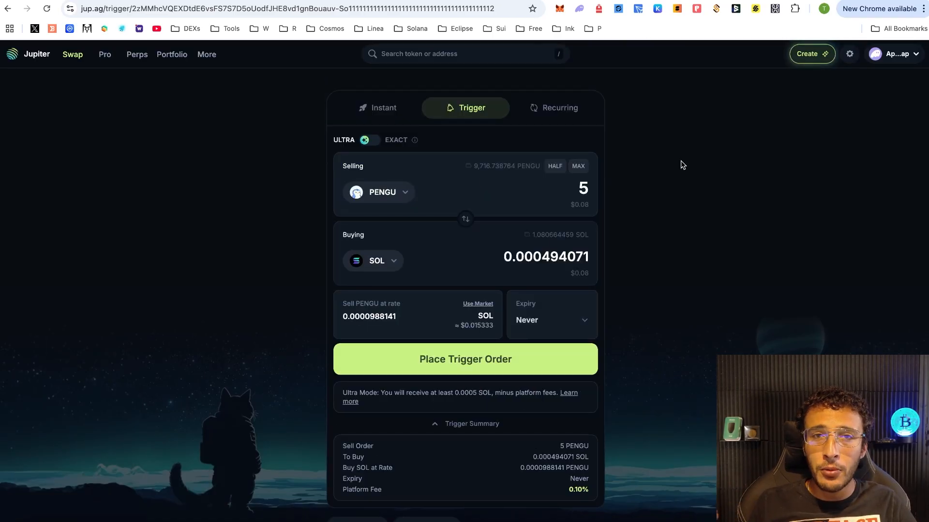
mouse_move(690, 224)
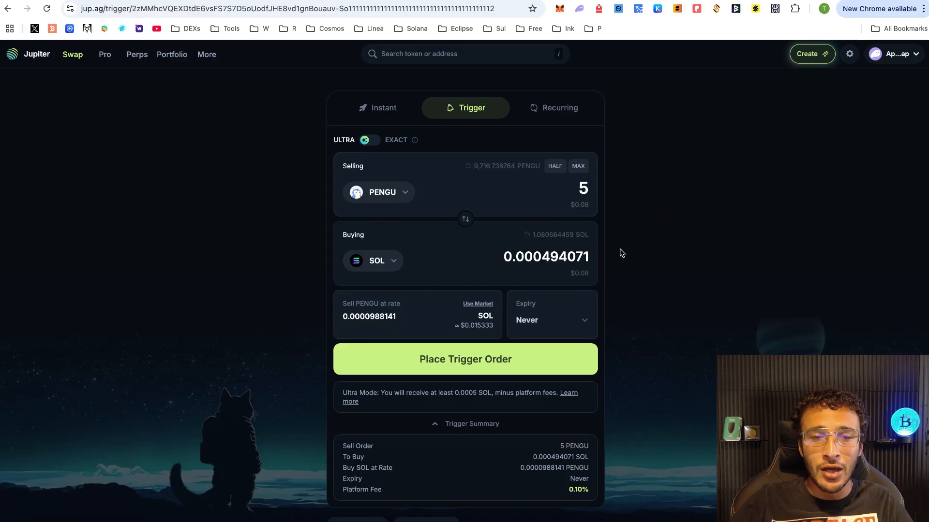
mouse_move(683, 209)
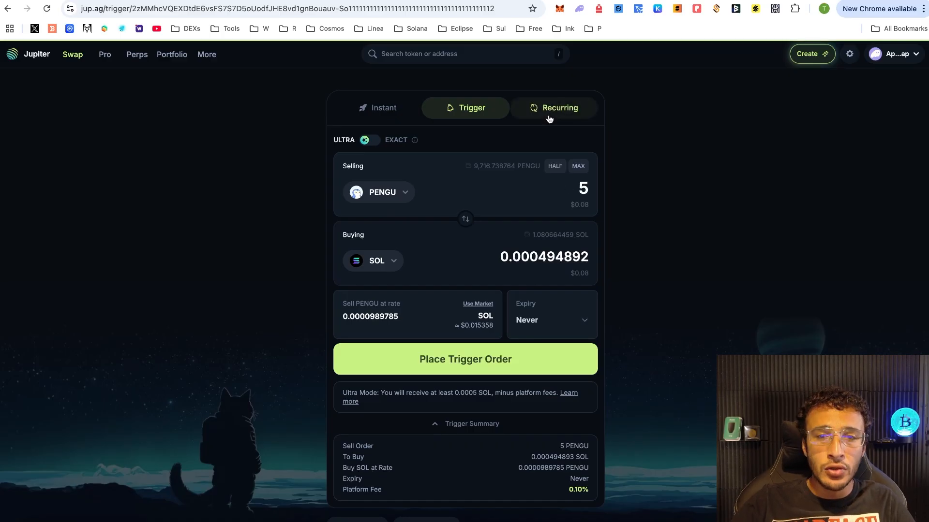
Review a recurring order of 120 PENGU every 1 minute over 2 orders, then return to Instant
click(554, 108)
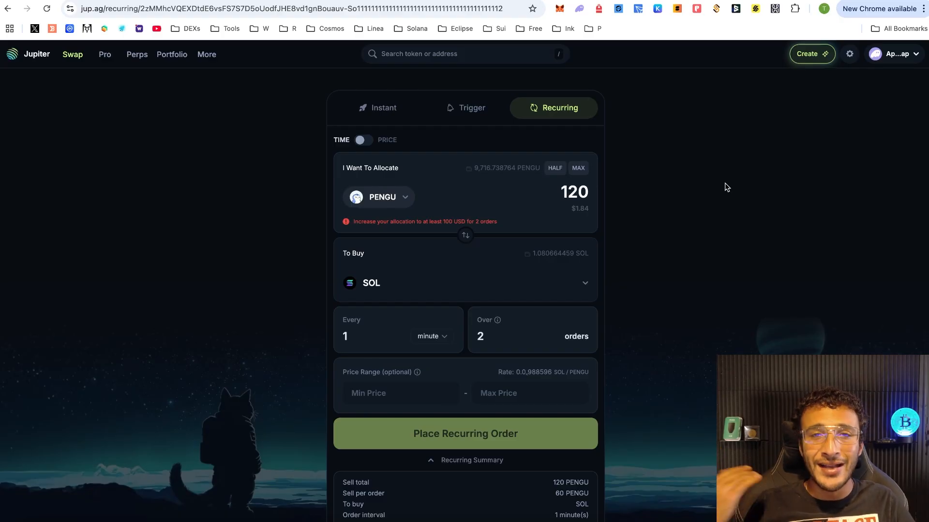
mouse_move(414, 129)
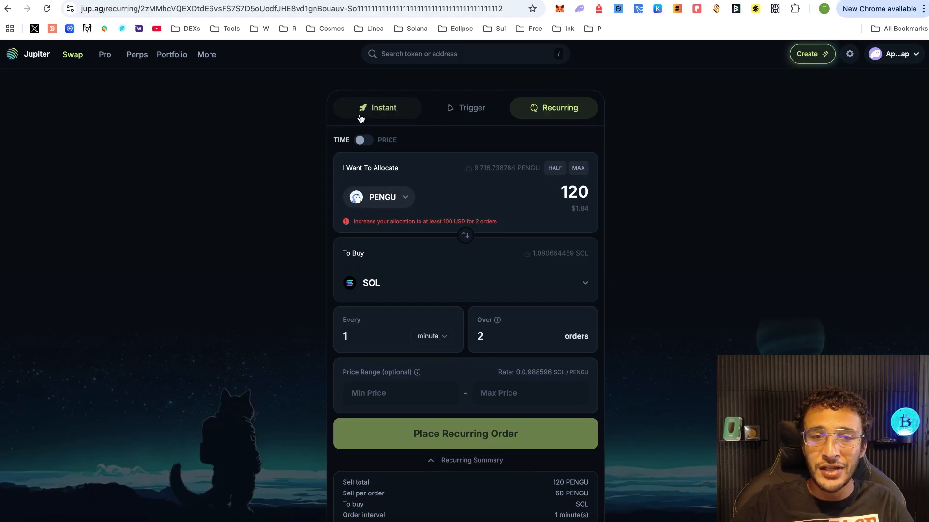
click(383, 108)
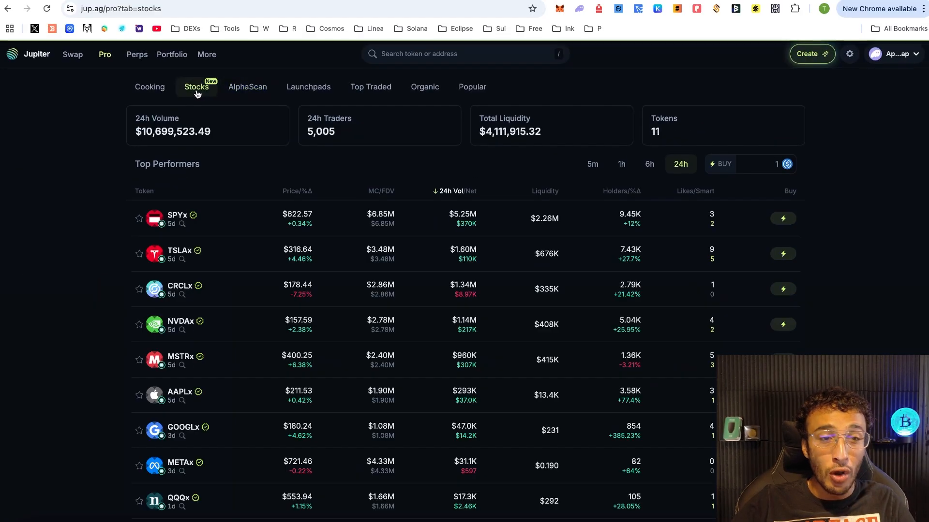
mouse_move(473, 145)
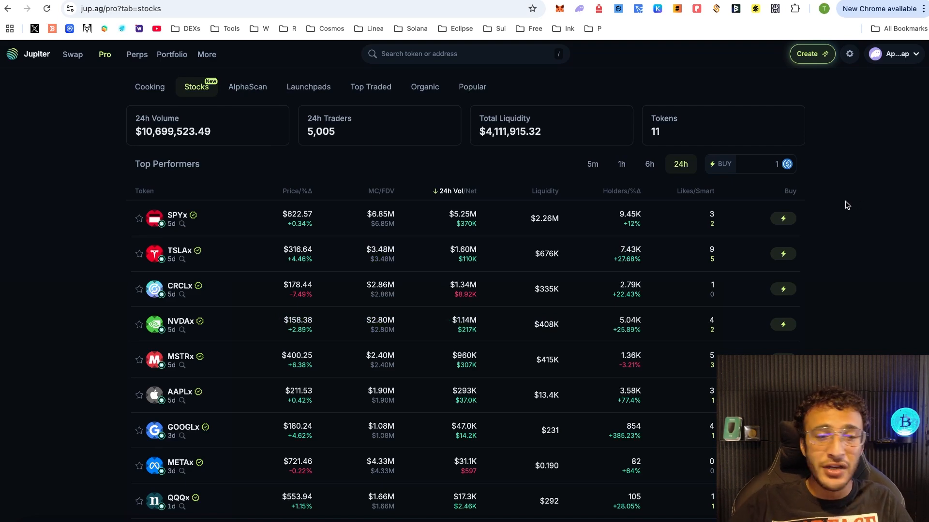
Scroll the Stocks Top Performers table of SPYx, TSLAx and NVDAx
scroll(down, 3)
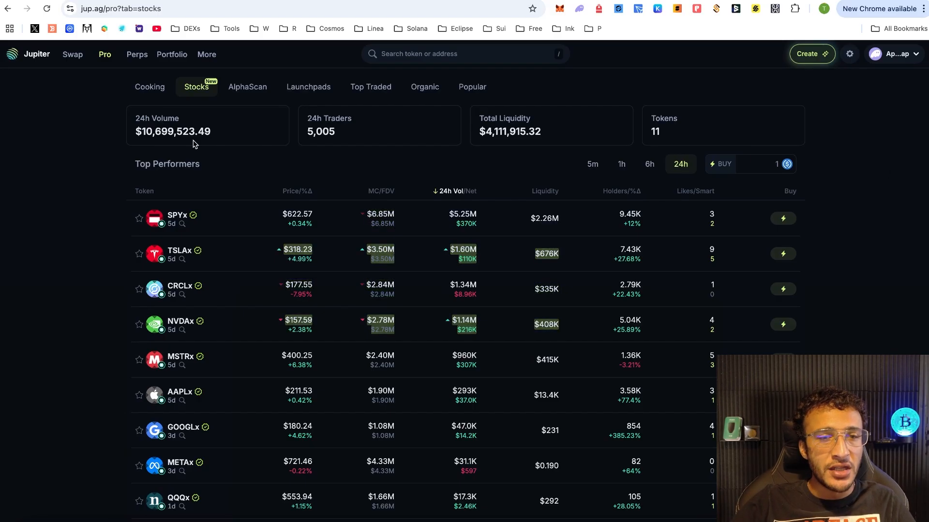
mouse_move(609, 208)
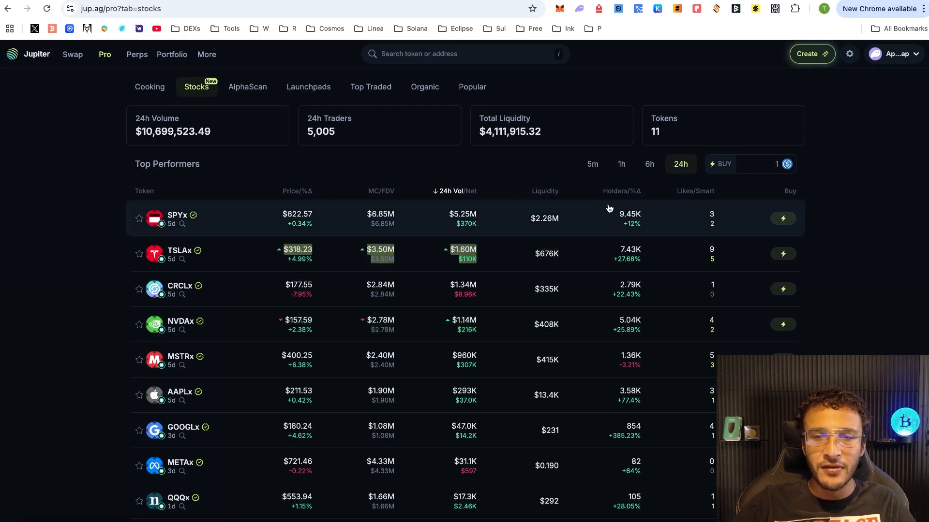
click(178, 218)
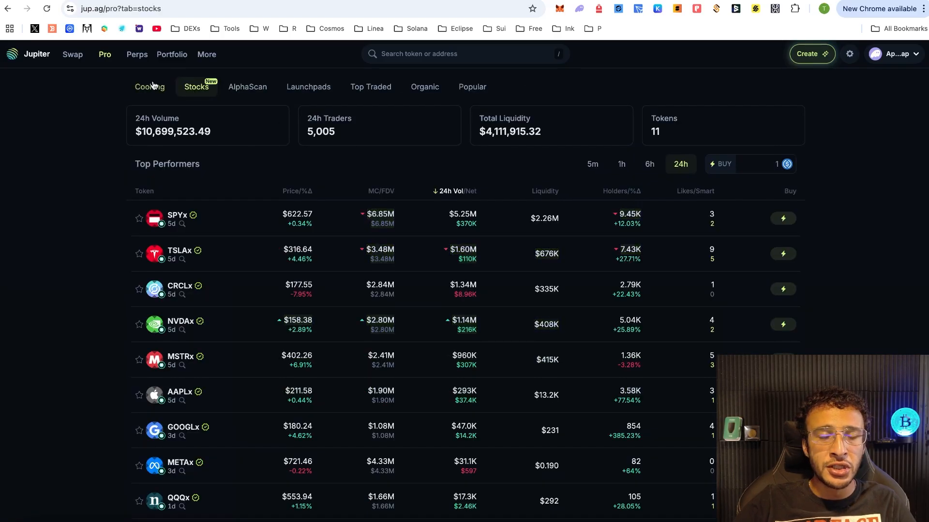
Browse the Cooking, Launchpads, Top Traded, Organic and Popular token lists
click(150, 86)
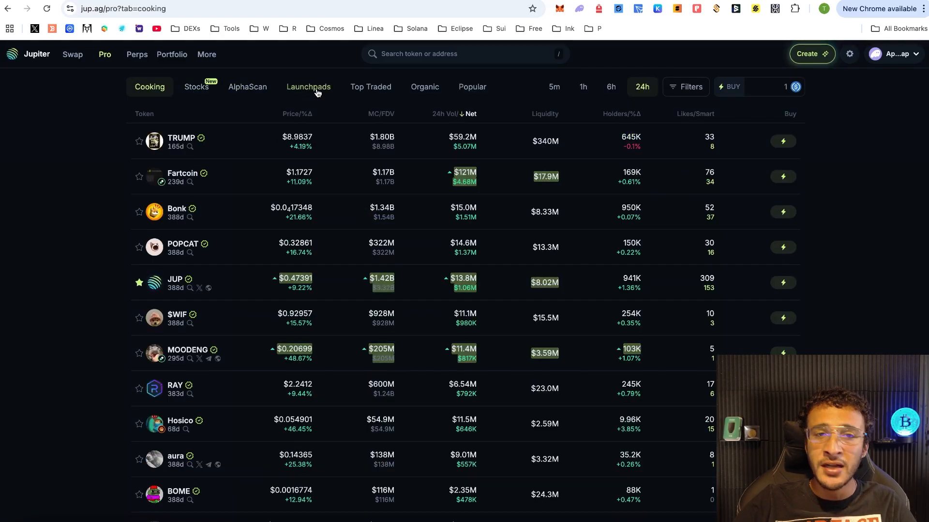
click(308, 87)
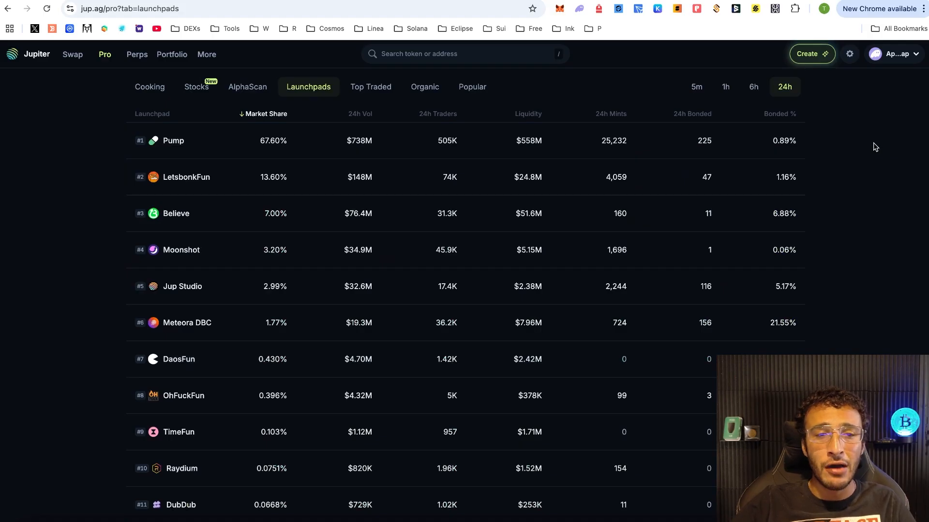
mouse_move(897, 168)
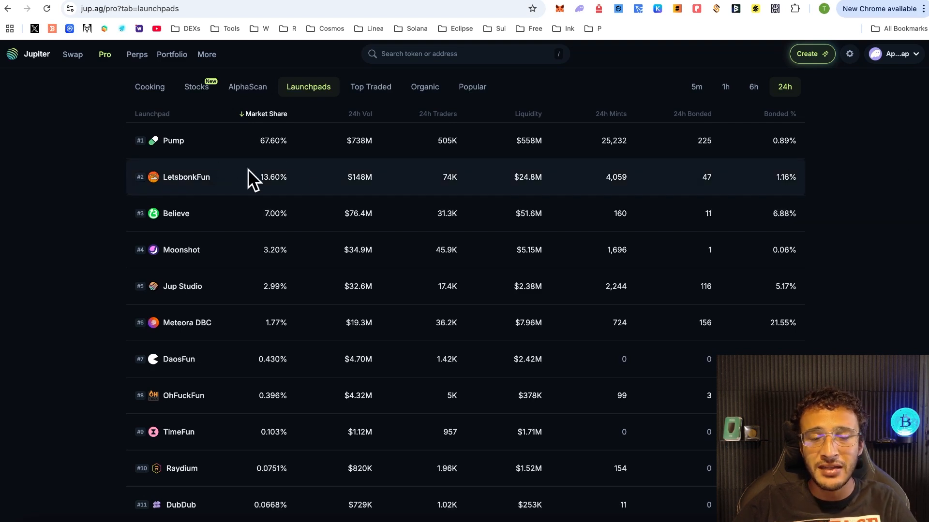
mouse_move(109, 179)
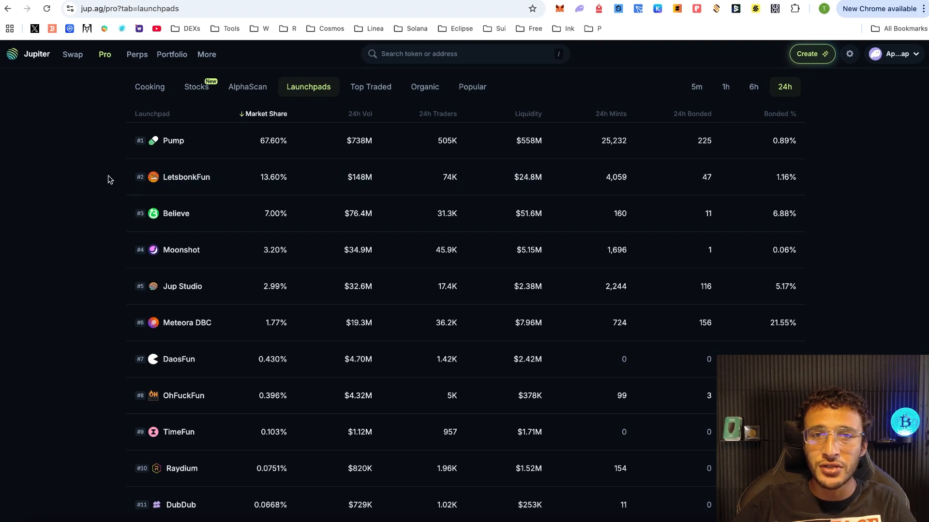
mouse_move(174, 185)
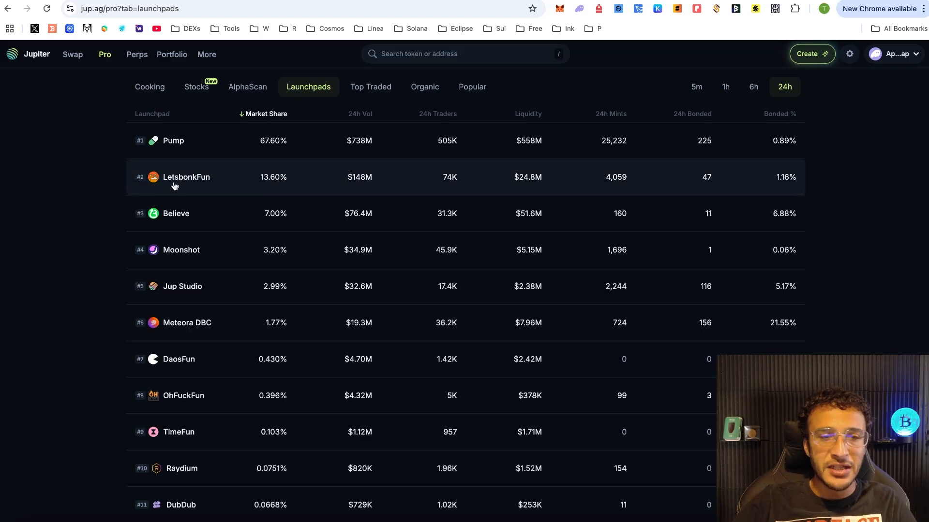
mouse_move(224, 271)
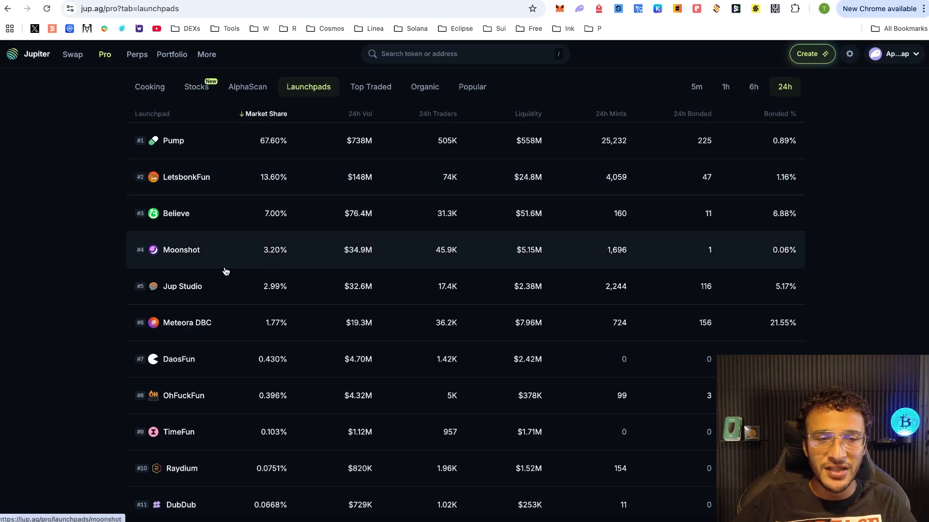
mouse_move(258, 286)
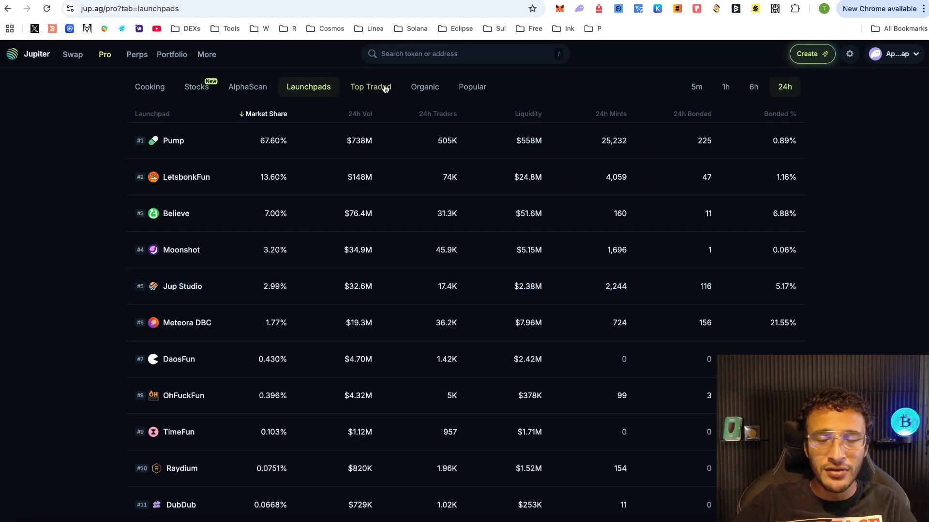
click(370, 86)
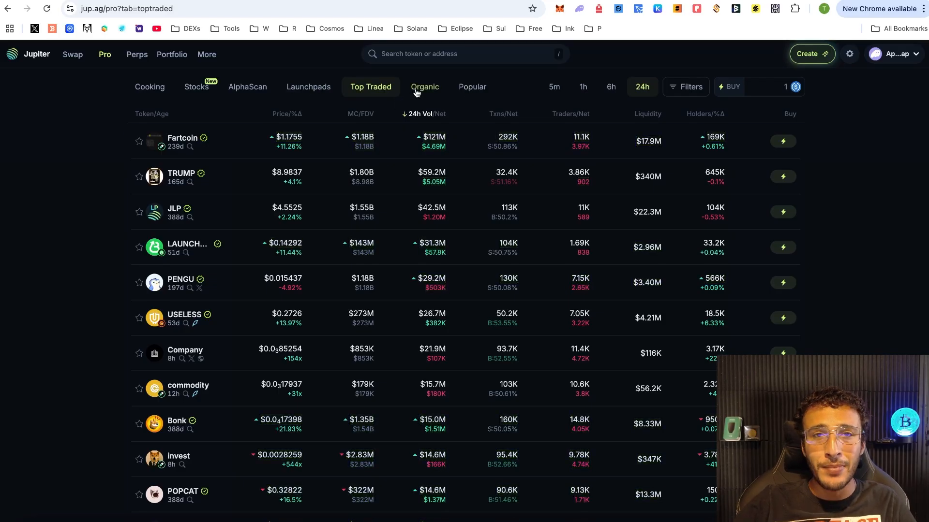
click(425, 87)
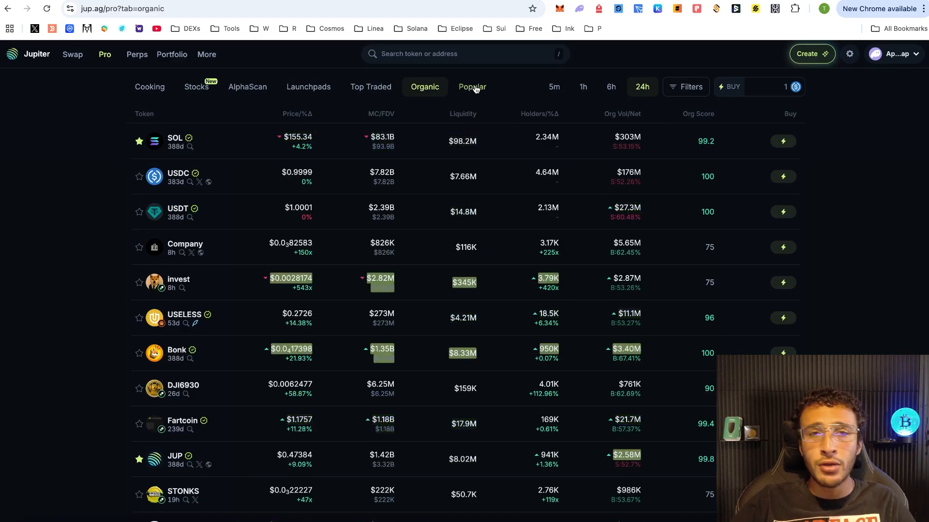
click(472, 86)
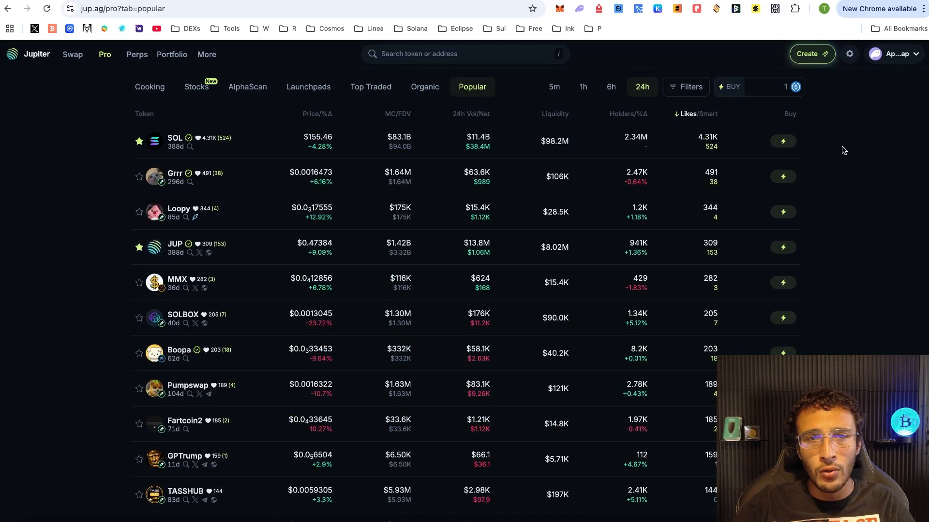
mouse_move(841, 150)
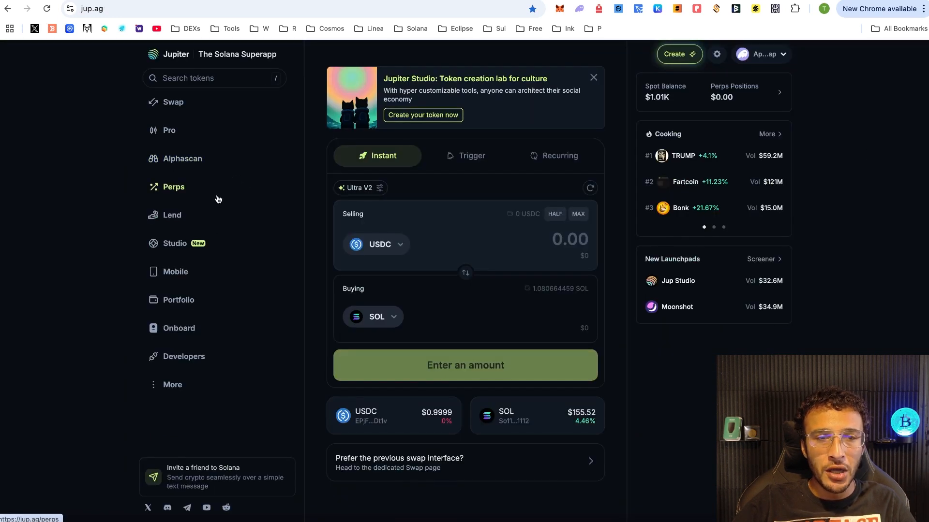
Open Perps, tick 'Do not show again' and accept the trading terms
click(173, 186)
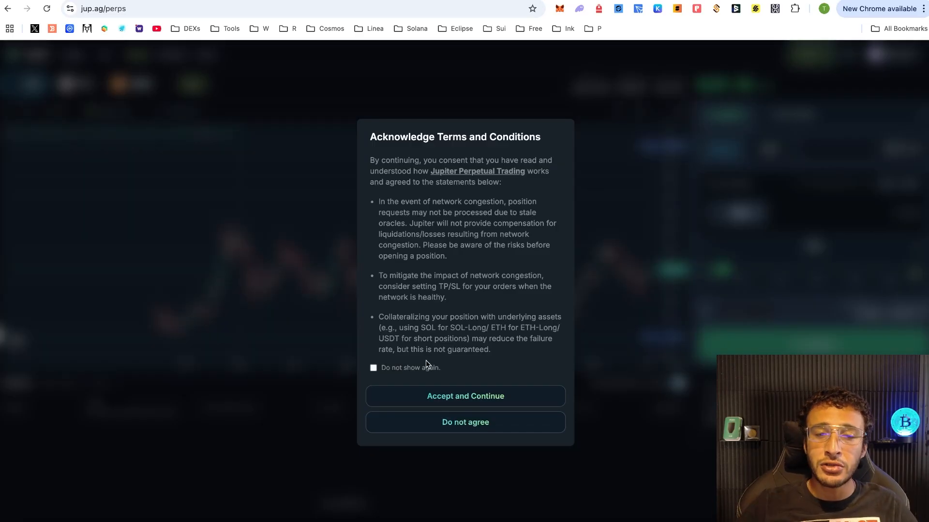
click(373, 368)
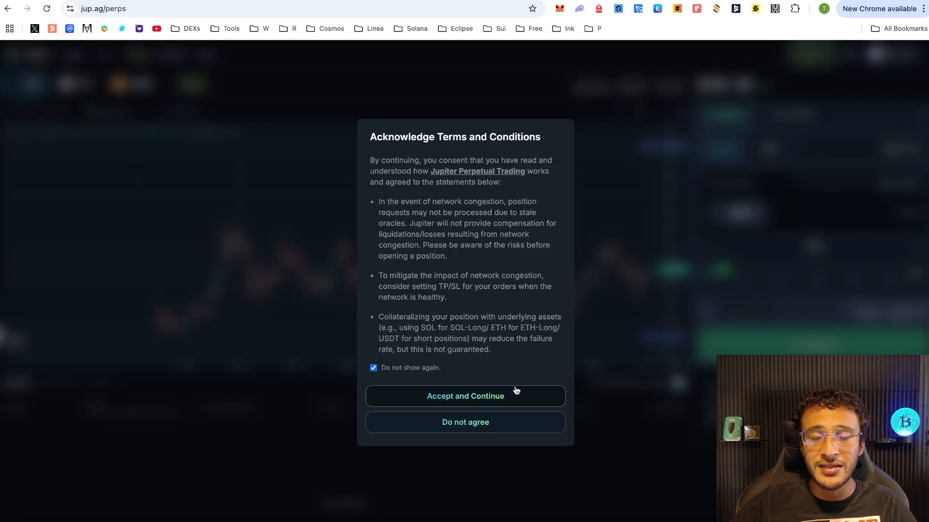
click(465, 395)
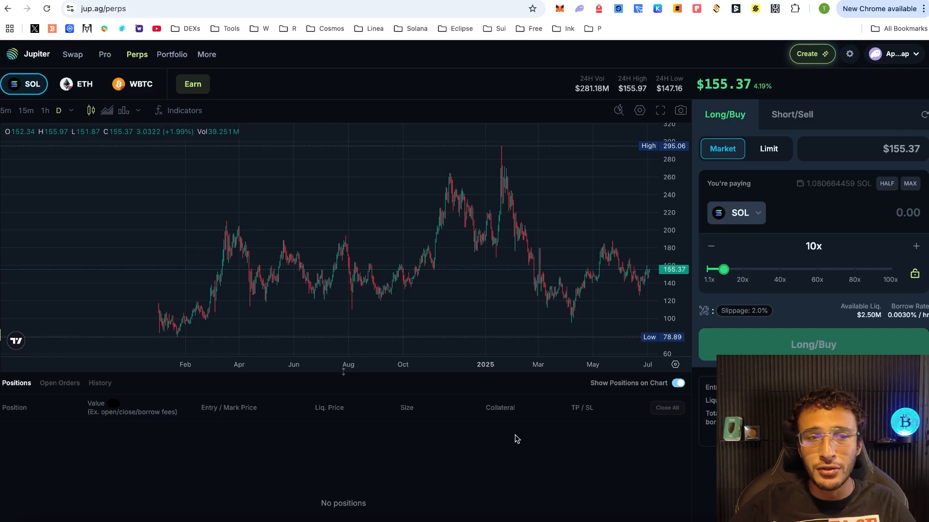
mouse_move(705, 465)
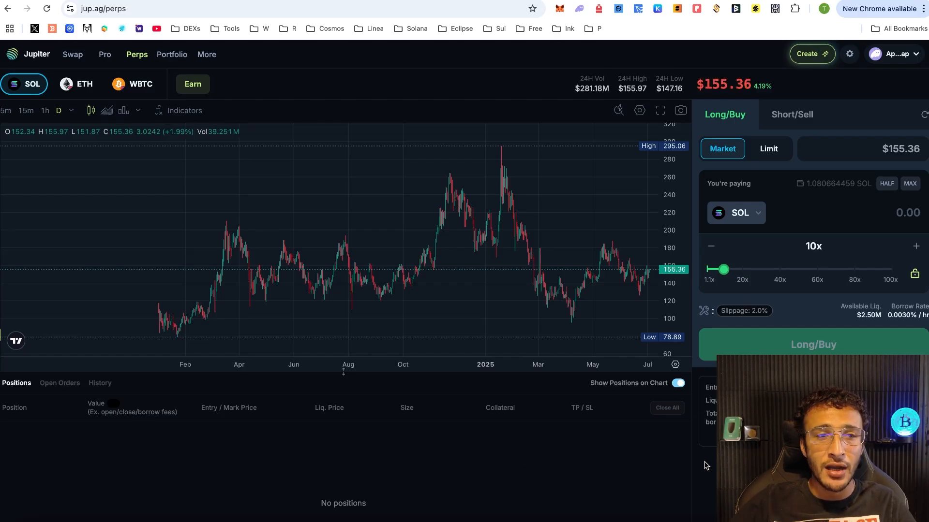
mouse_move(585, 467)
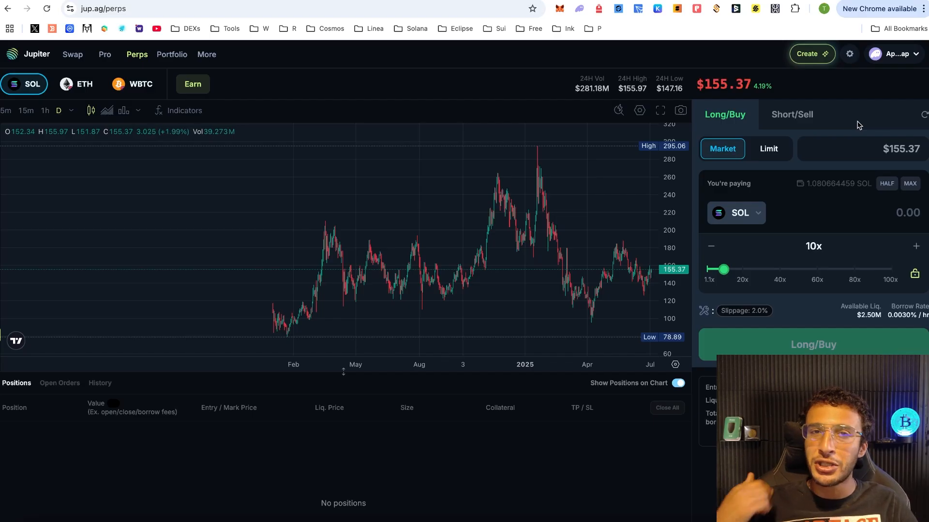
mouse_move(703, 153)
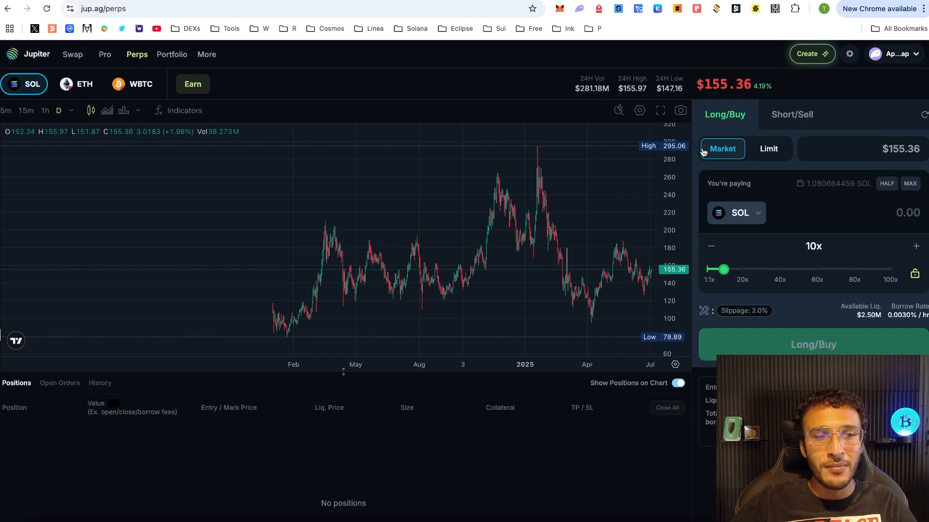
mouse_move(314, 111)
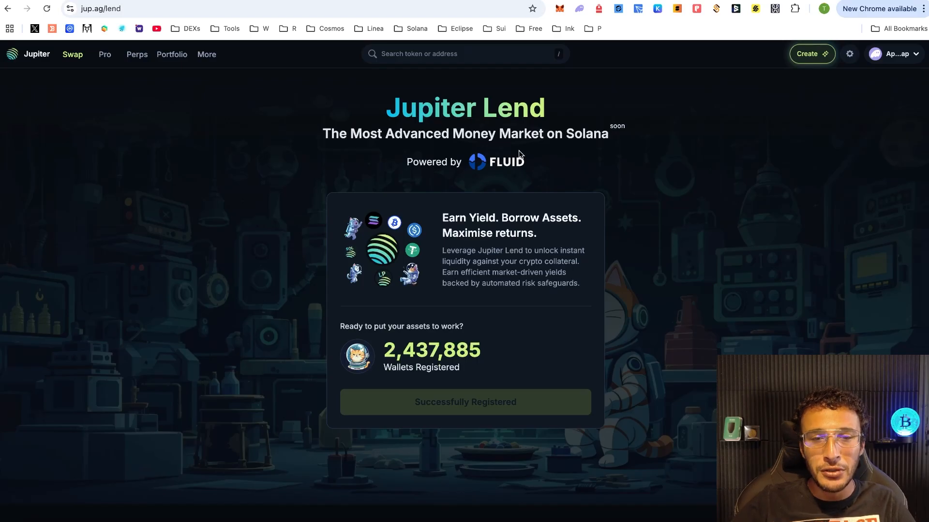
mouse_move(332, 420)
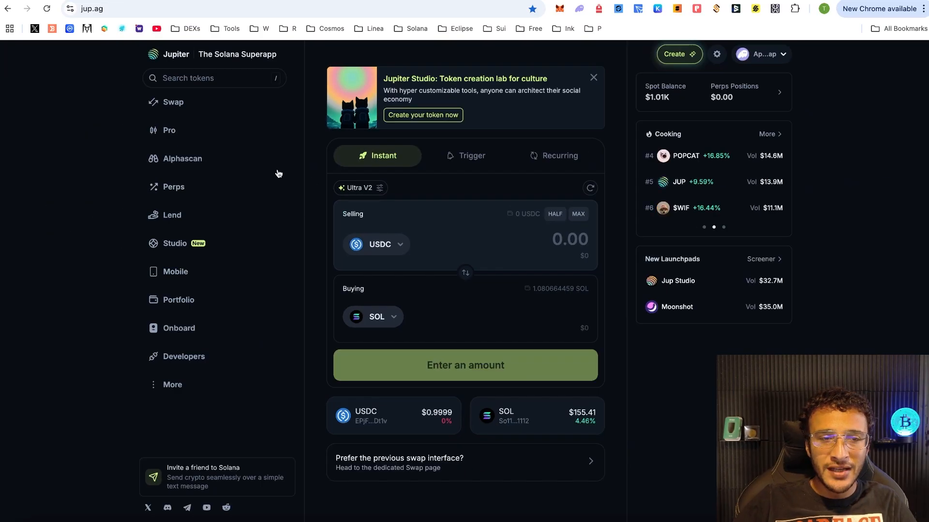
mouse_move(175, 243)
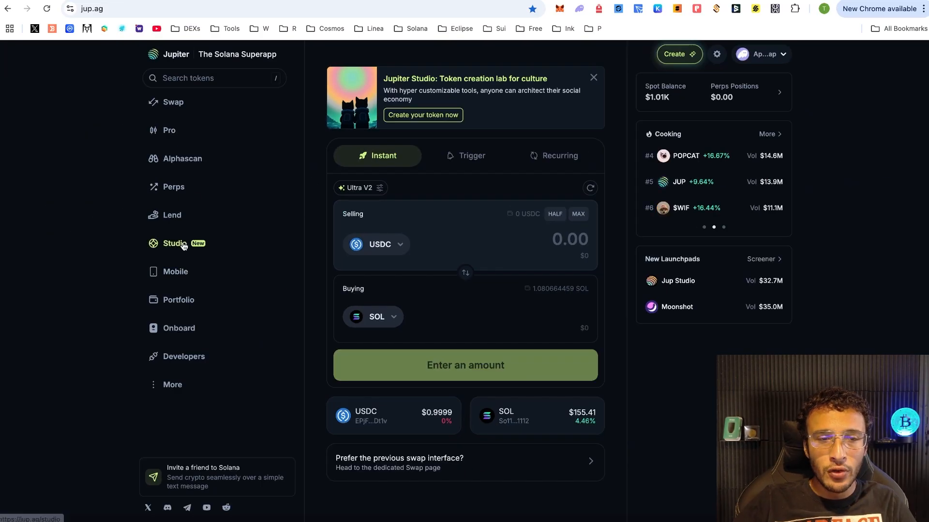
Open Jupiter Studio to view creator benefits and the adventure presets
click(174, 243)
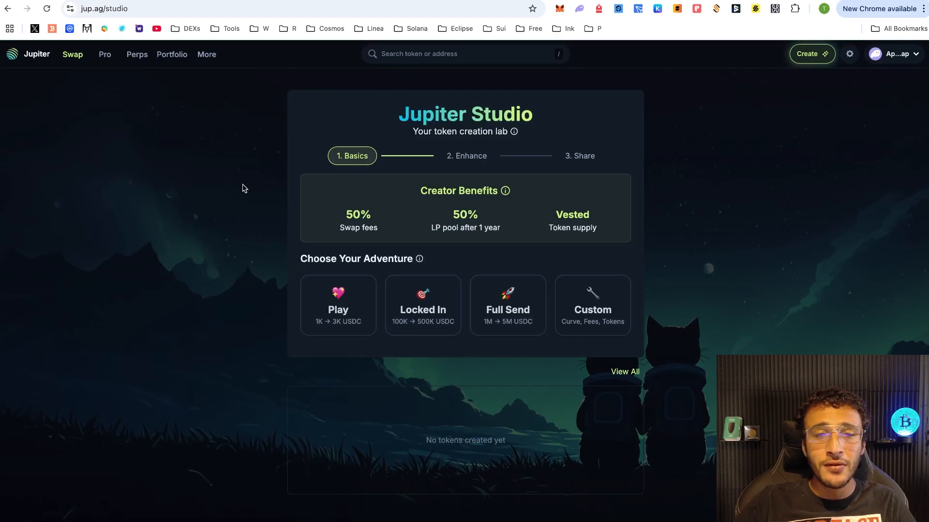
mouse_move(481, 181)
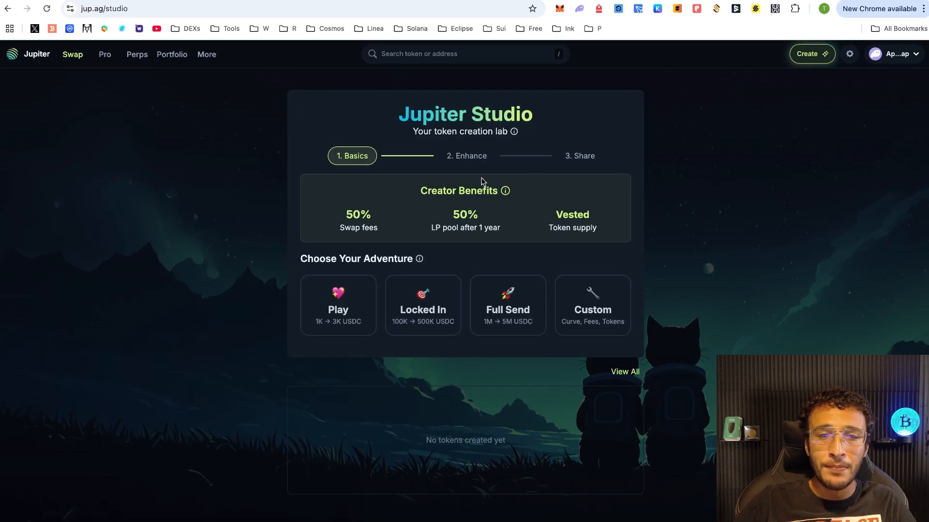
mouse_move(662, 204)
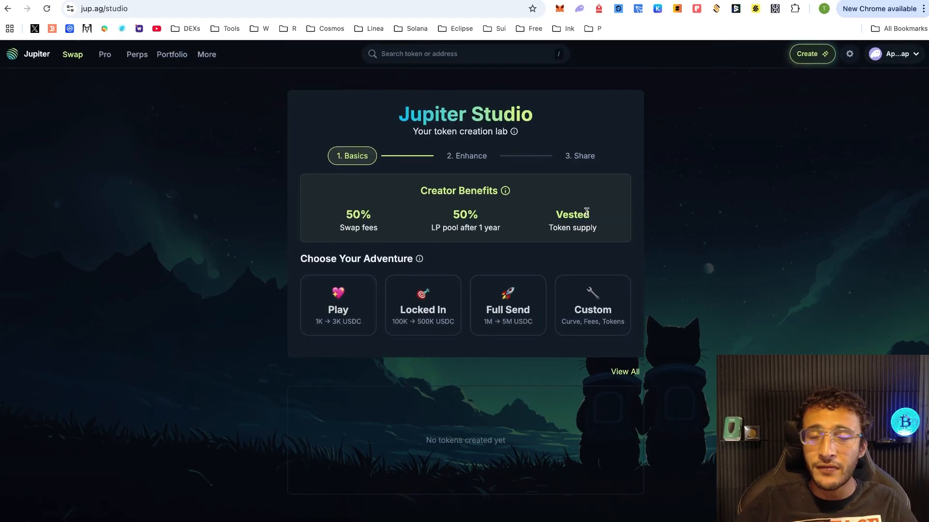
mouse_move(520, 302)
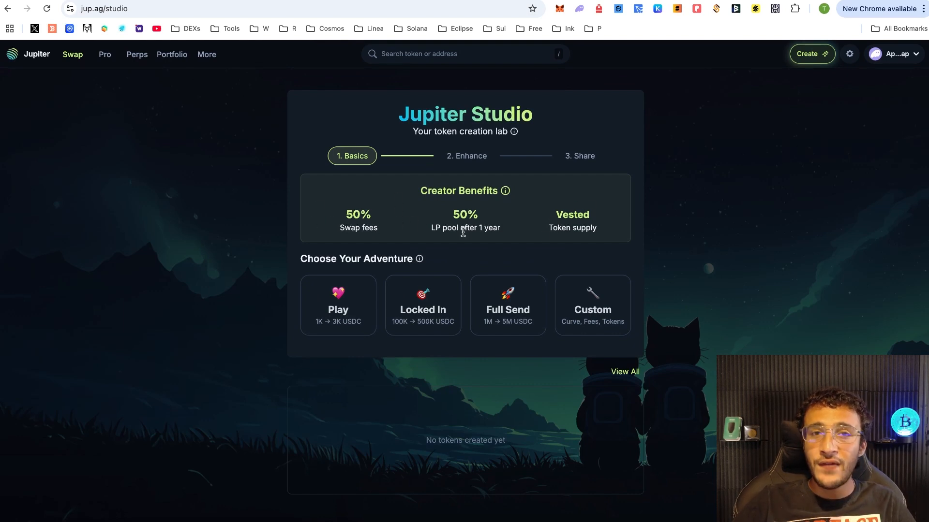
mouse_move(380, 235)
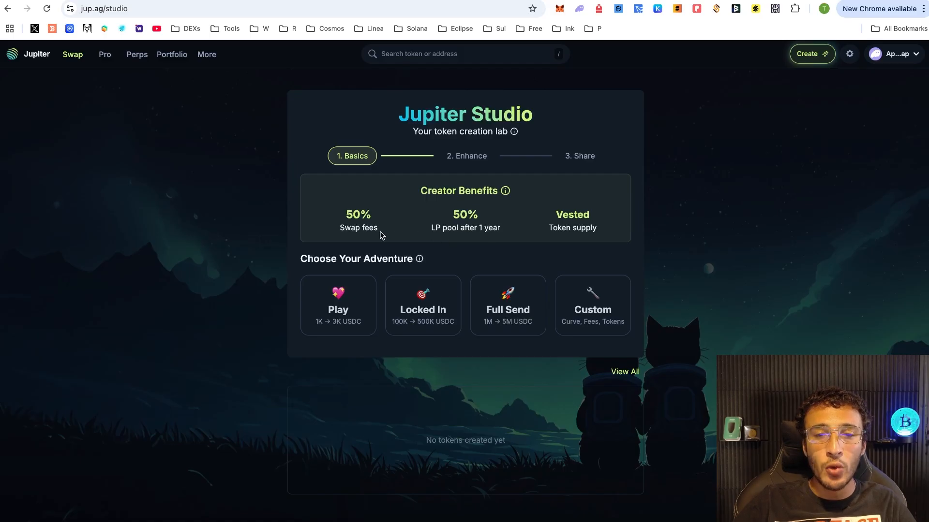
mouse_move(569, 224)
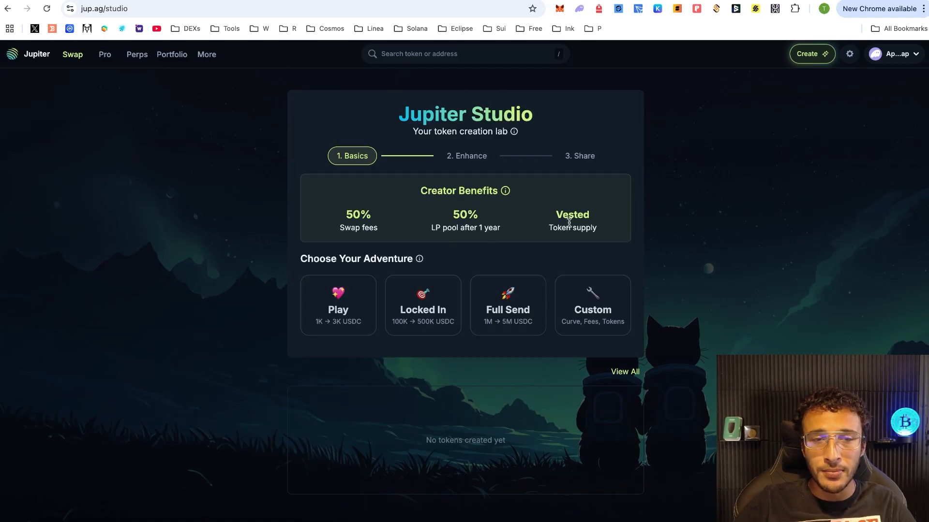
mouse_move(591, 305)
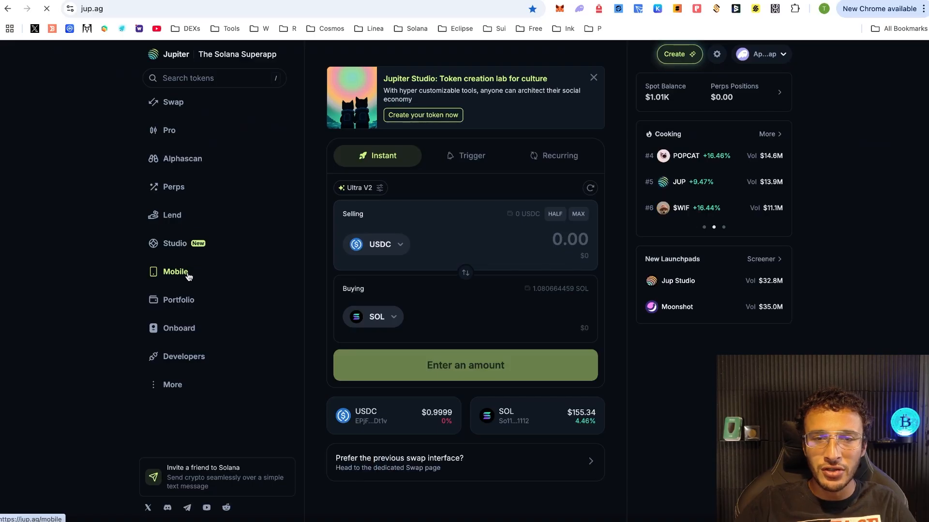
click(176, 272)
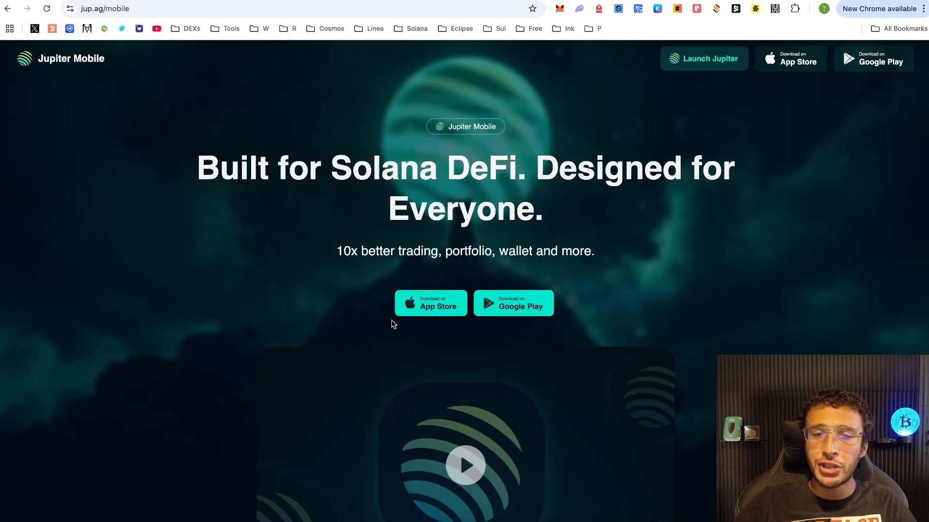
scroll(down, 3)
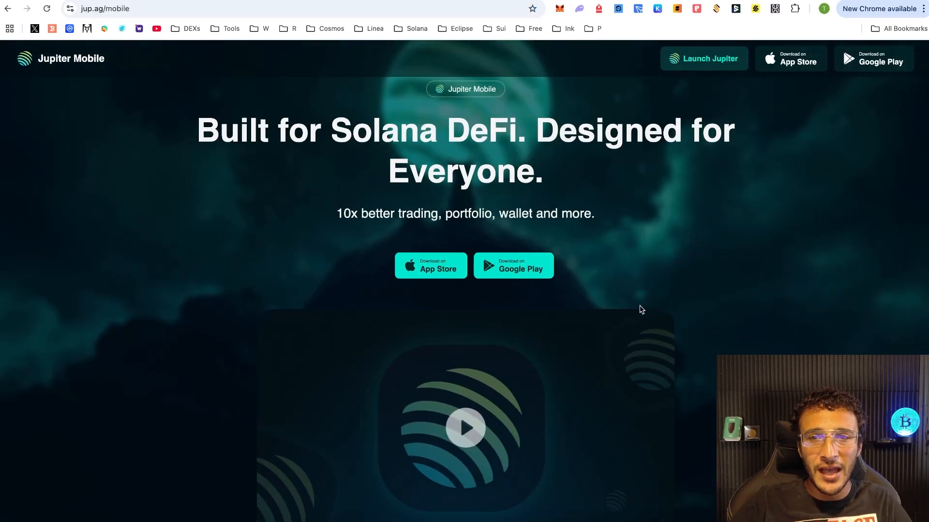
scroll(down, 3)
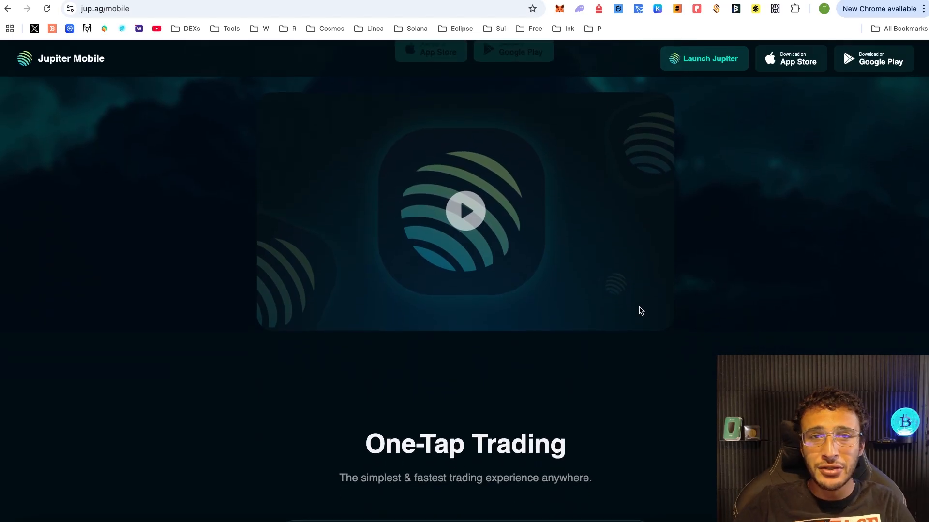
scroll(down, 3)
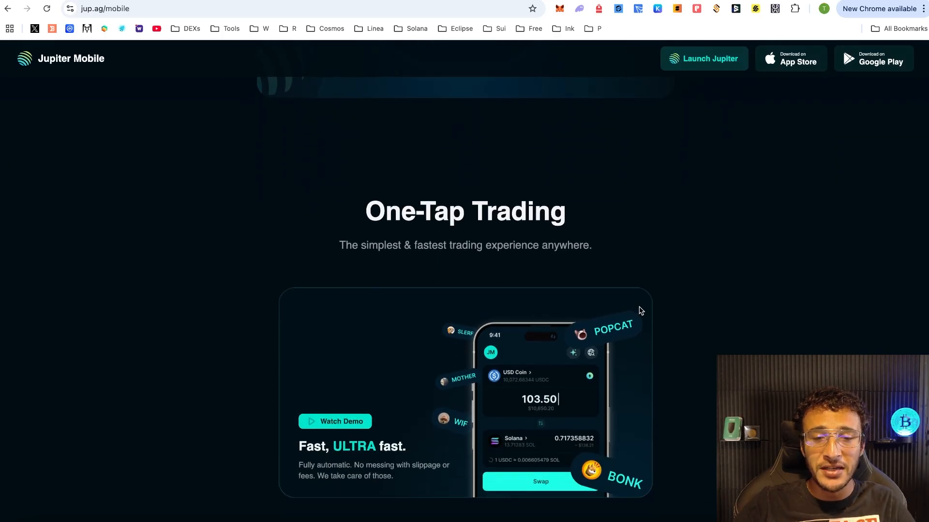
scroll(down, 3)
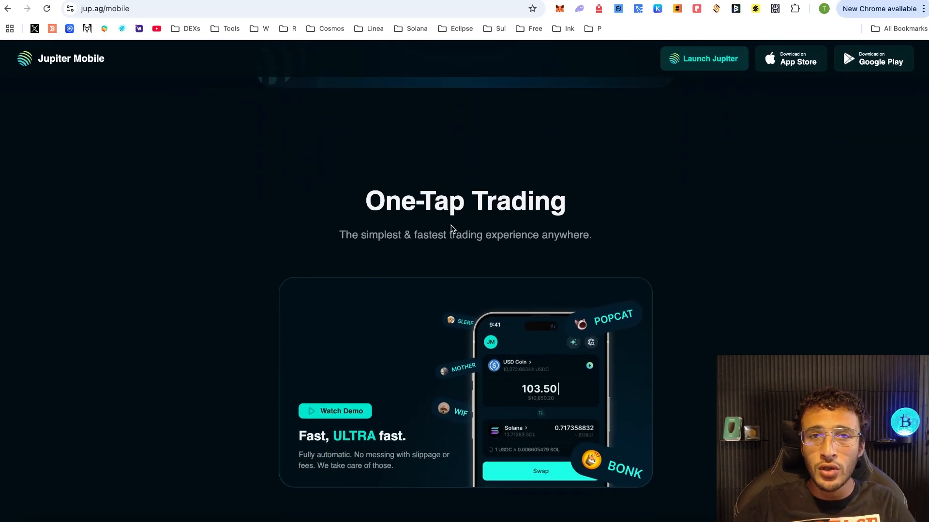
mouse_move(606, 295)
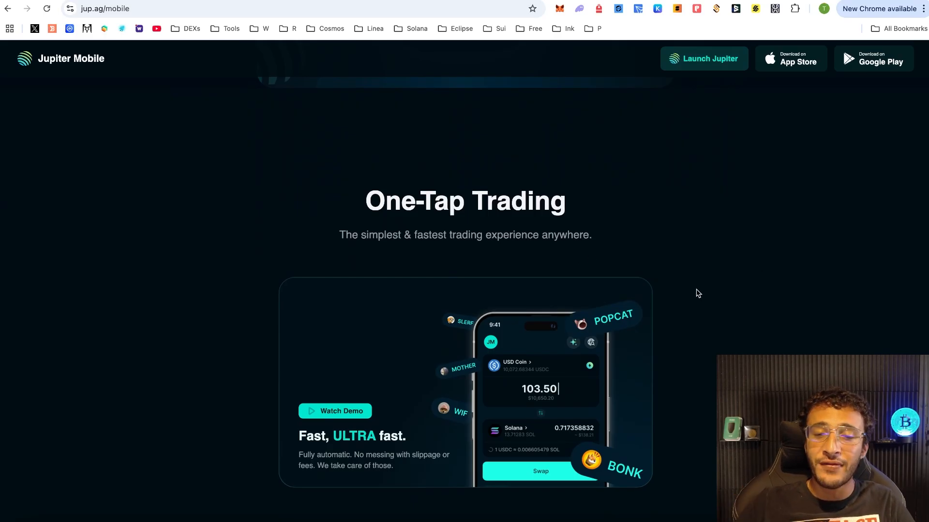
scroll(down, 3)
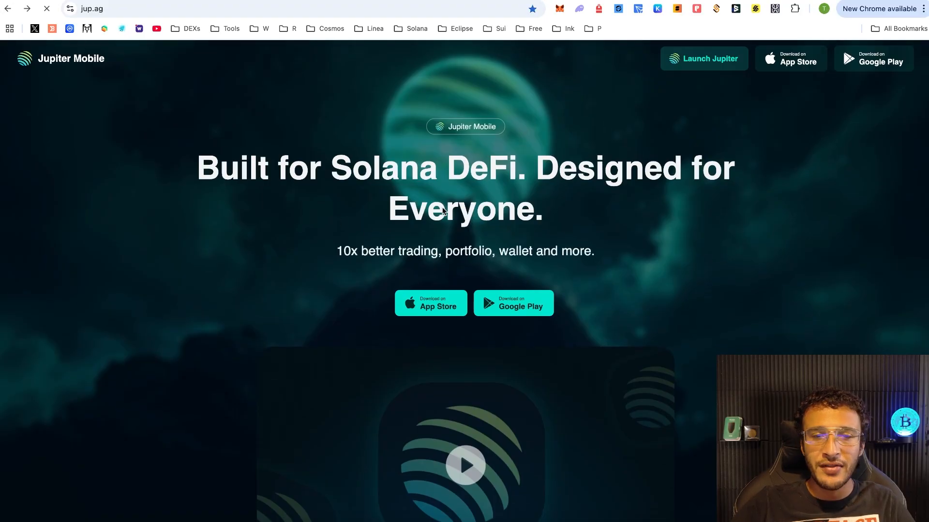
click(703, 59)
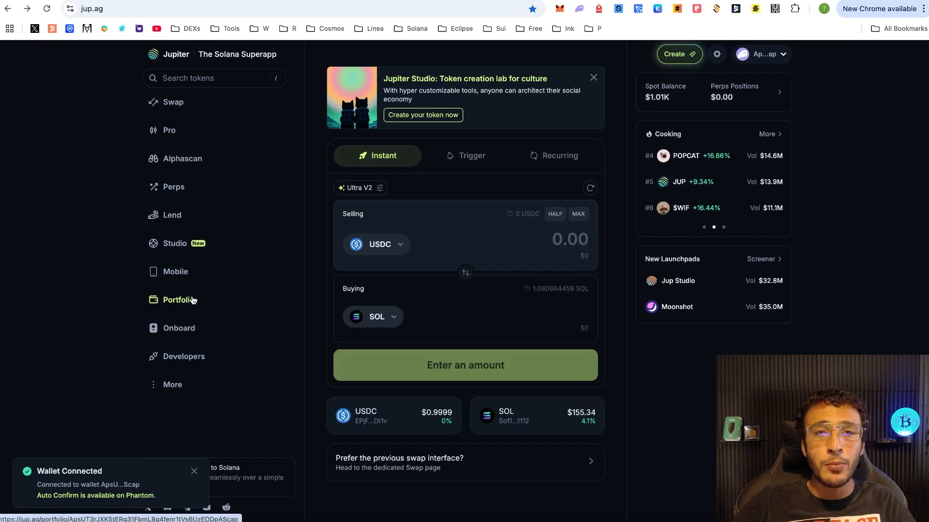
Open the Portfolio dashboard and view the full list of 41 other detected tokens
click(177, 299)
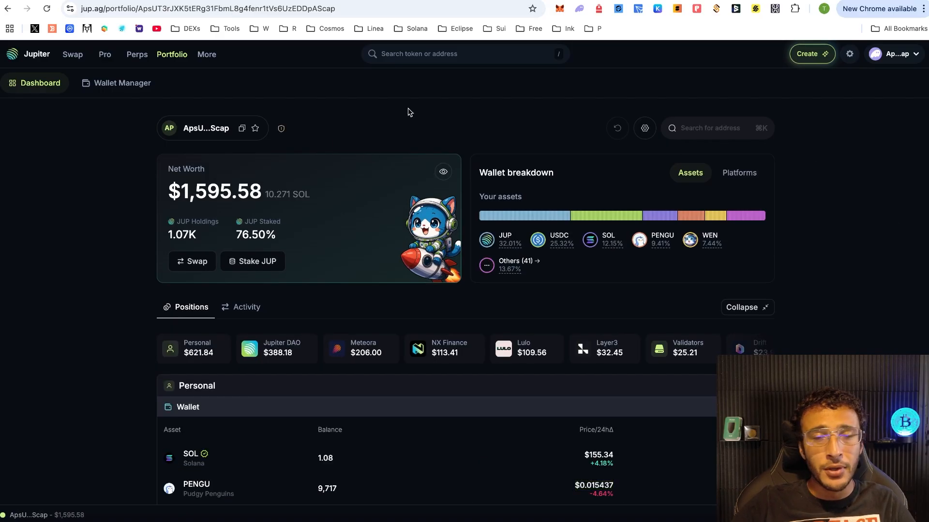
mouse_move(891, 54)
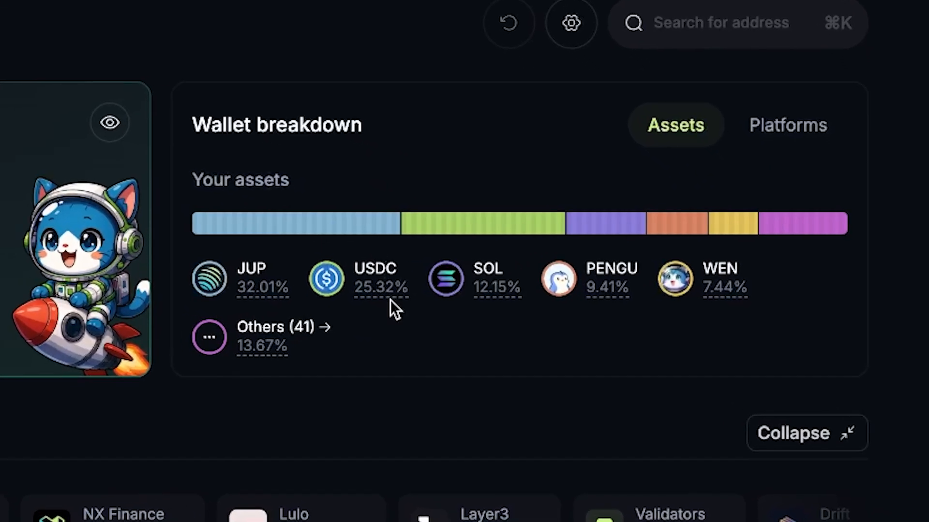
mouse_move(385, 273)
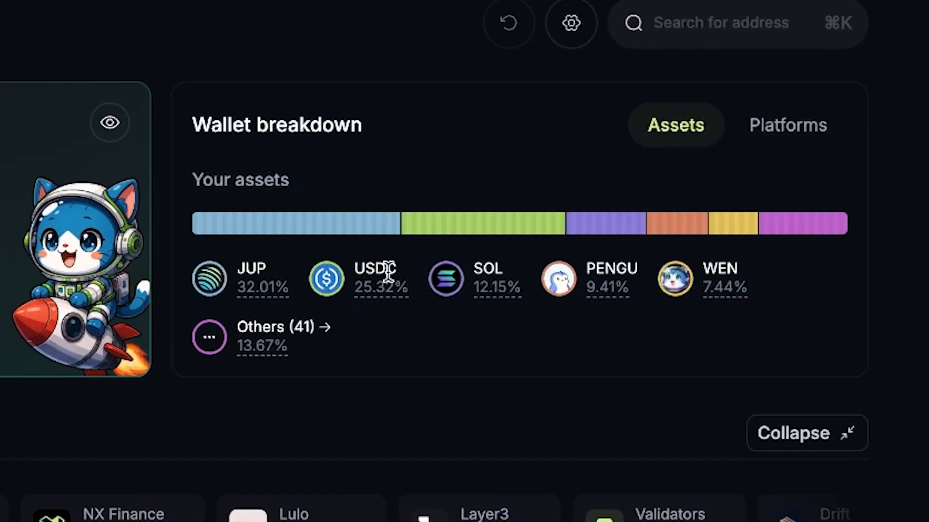
mouse_move(508, 316)
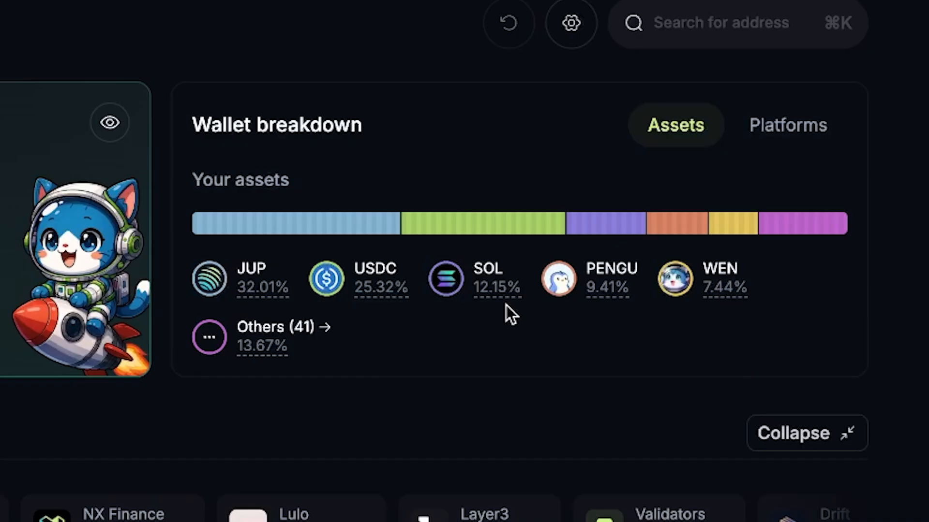
mouse_move(643, 316)
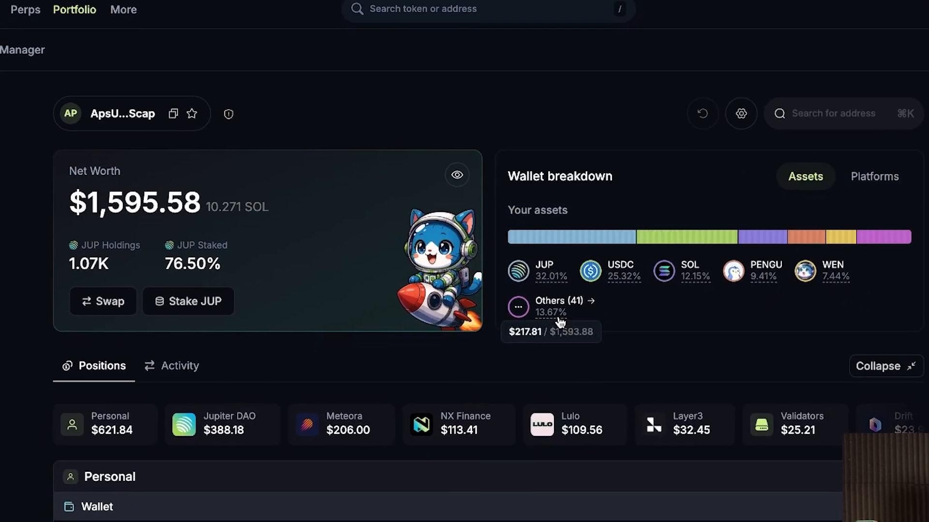
click(557, 306)
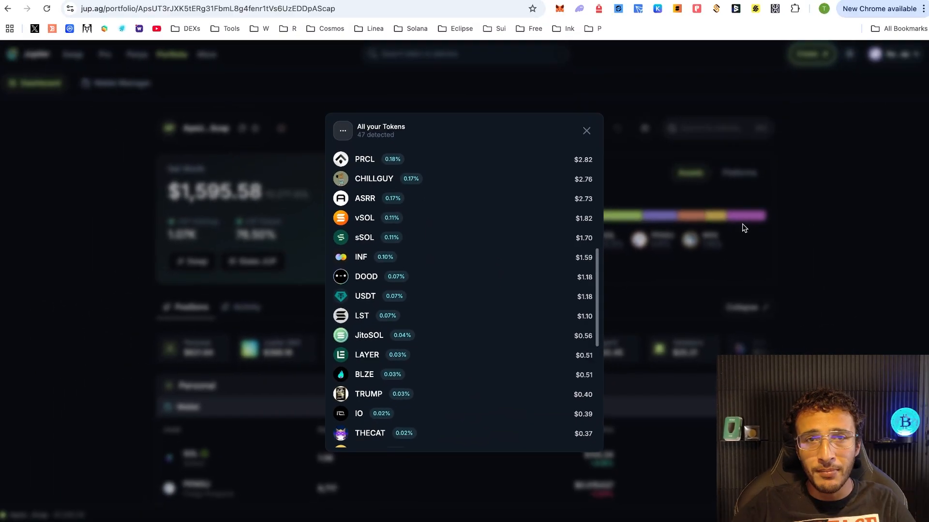
click(585, 130)
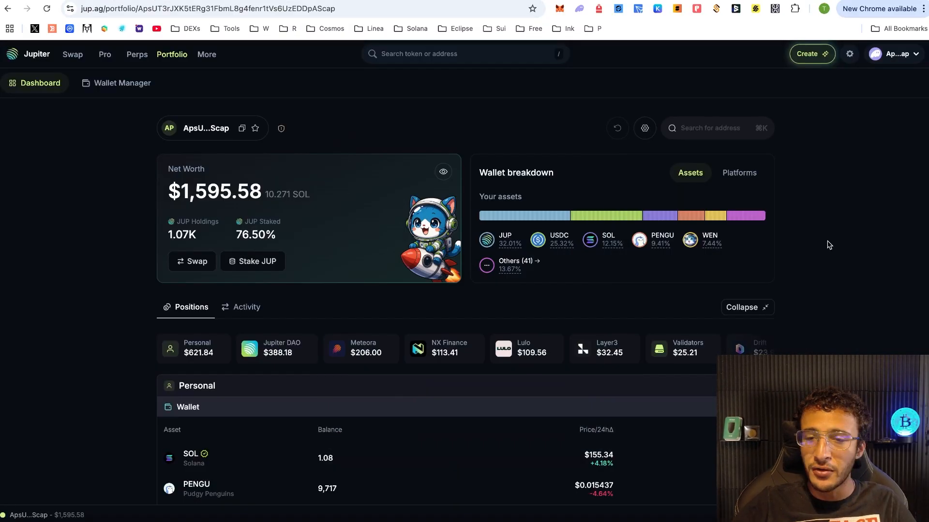
Browse the wallet tokens, staked JUP farming and Meteora liquidity-pool positions
scroll(down, 3)
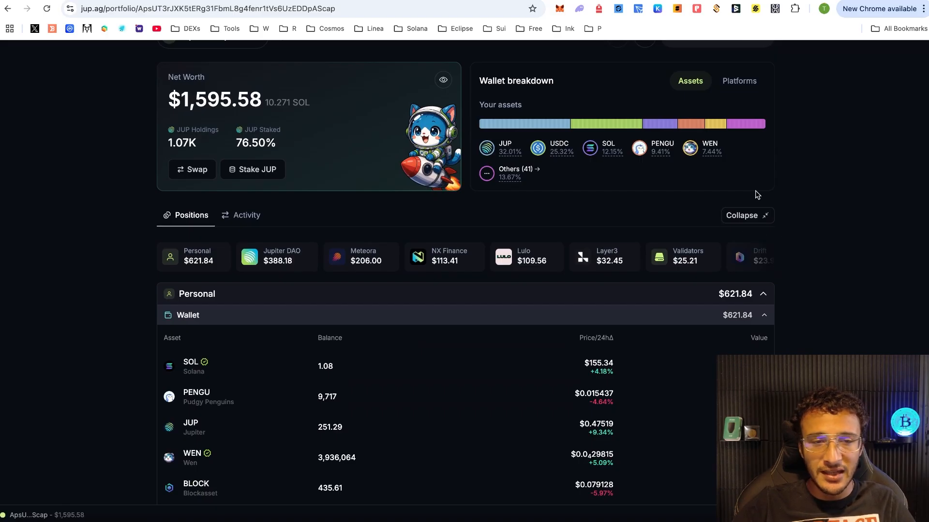
scroll(down, 3)
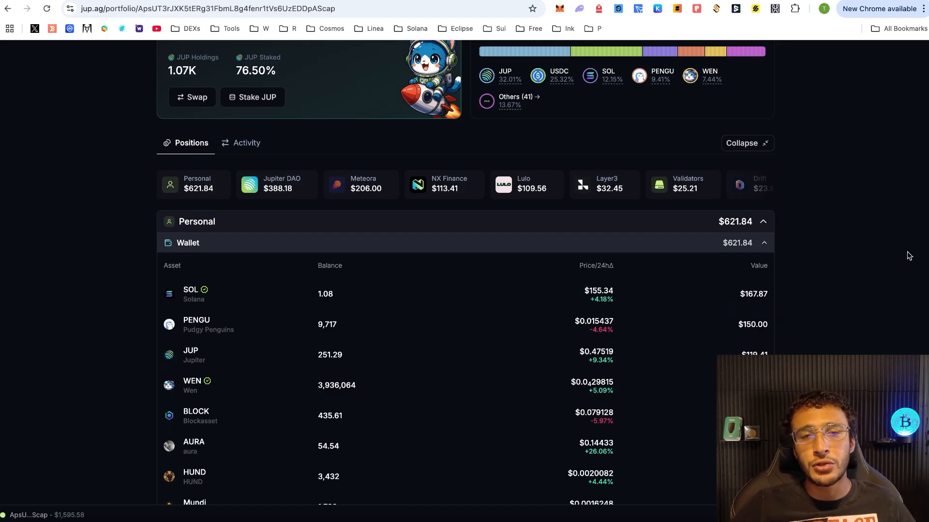
mouse_move(855, 237)
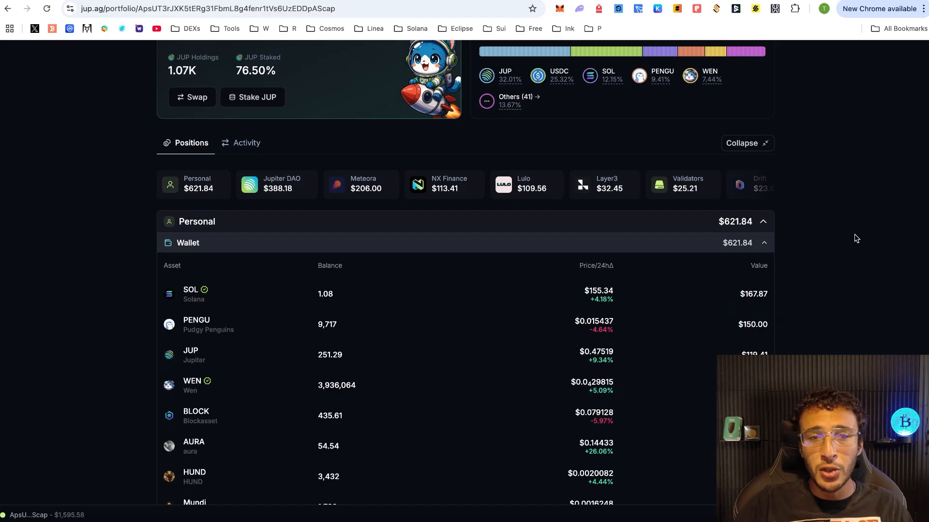
mouse_move(864, 238)
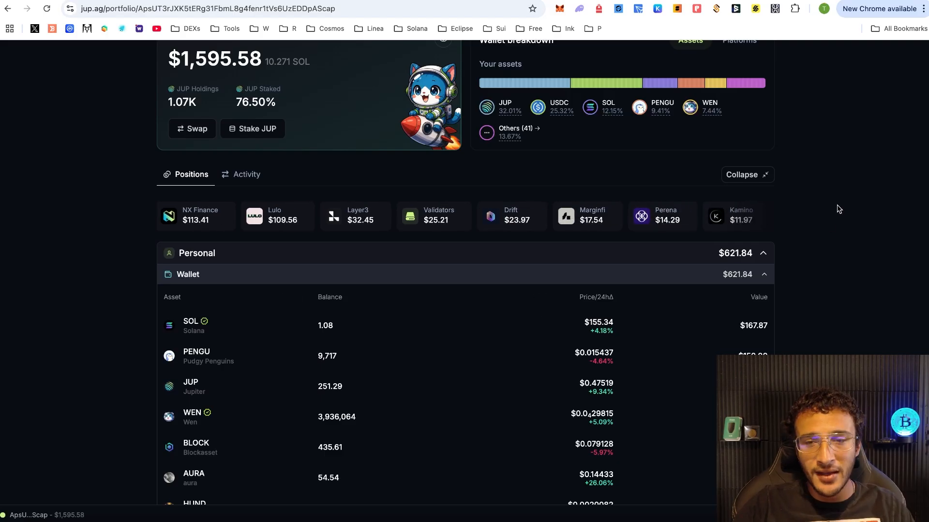
scroll(down, 3)
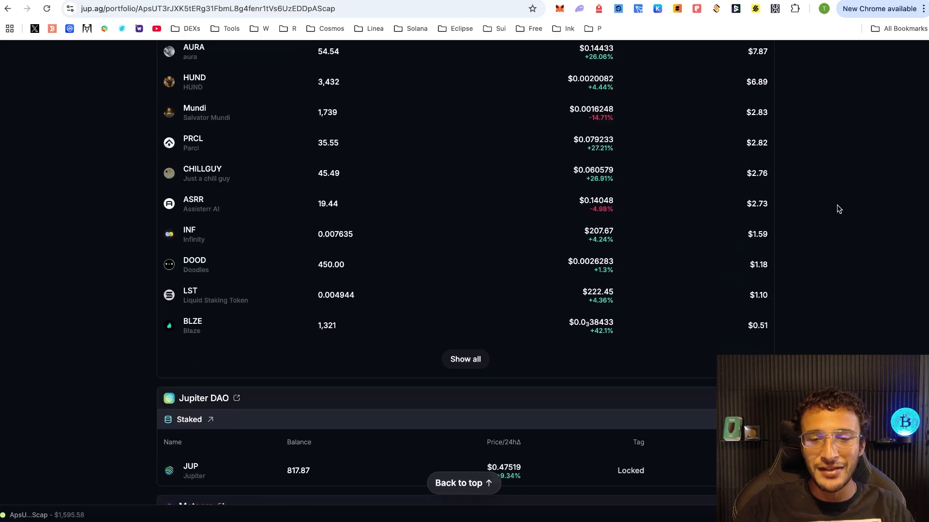
scroll(down, 3)
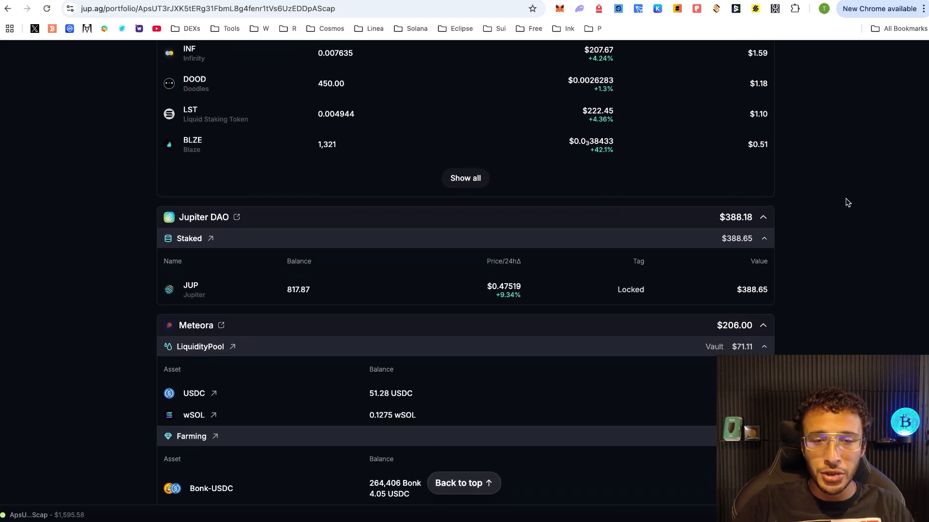
scroll(down, 3)
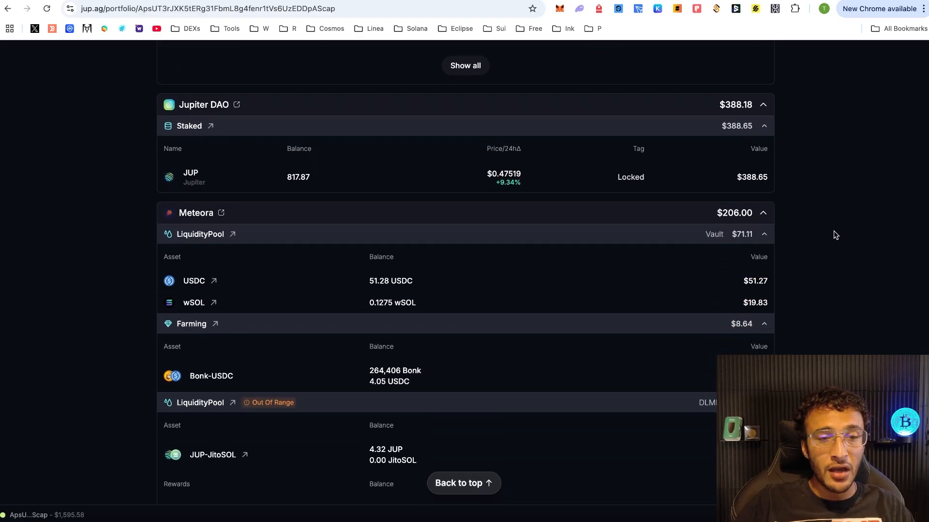
scroll(down, 3)
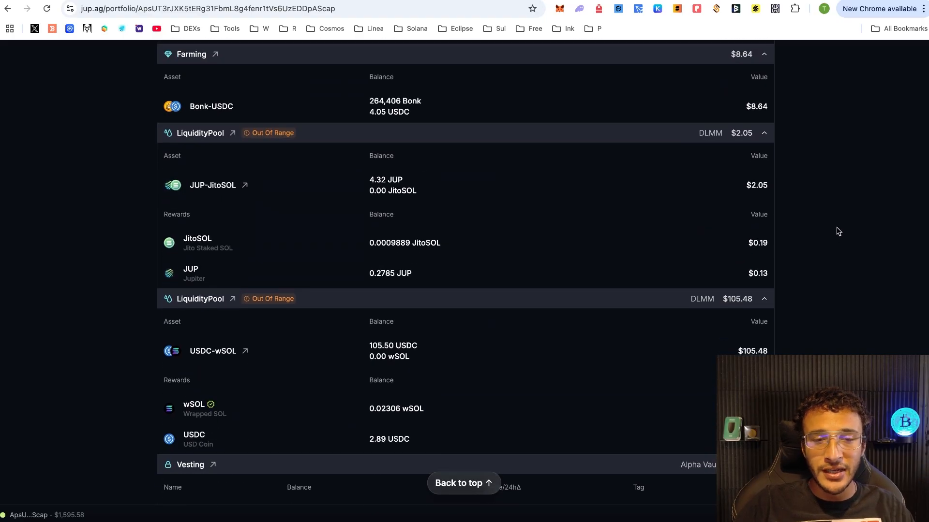
mouse_move(273, 317)
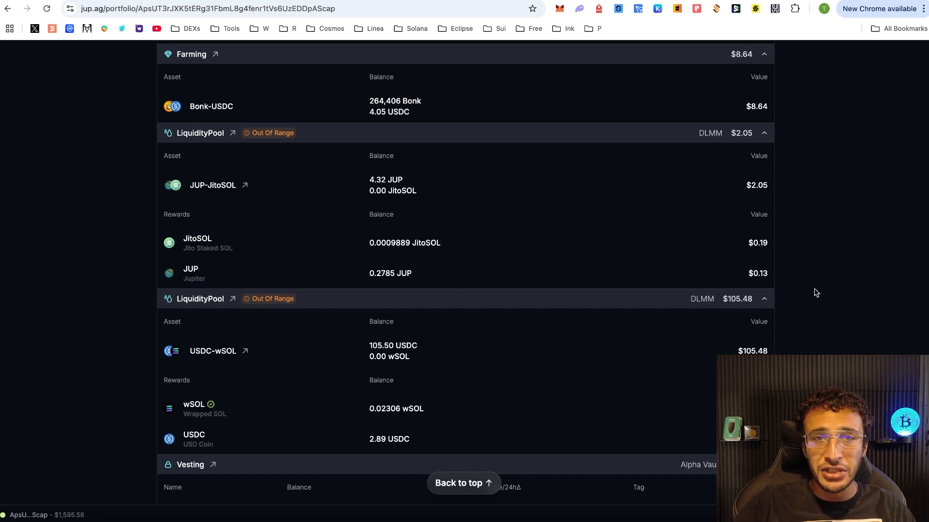
scroll(down, 3)
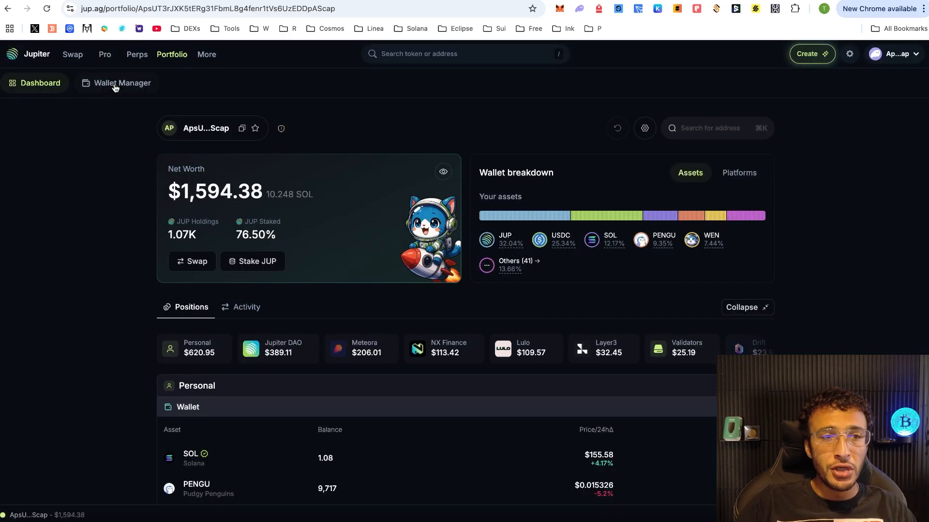
View the Wallet Manager's empty 'My saved wallets' group, then return to the Jupiter home page
click(122, 83)
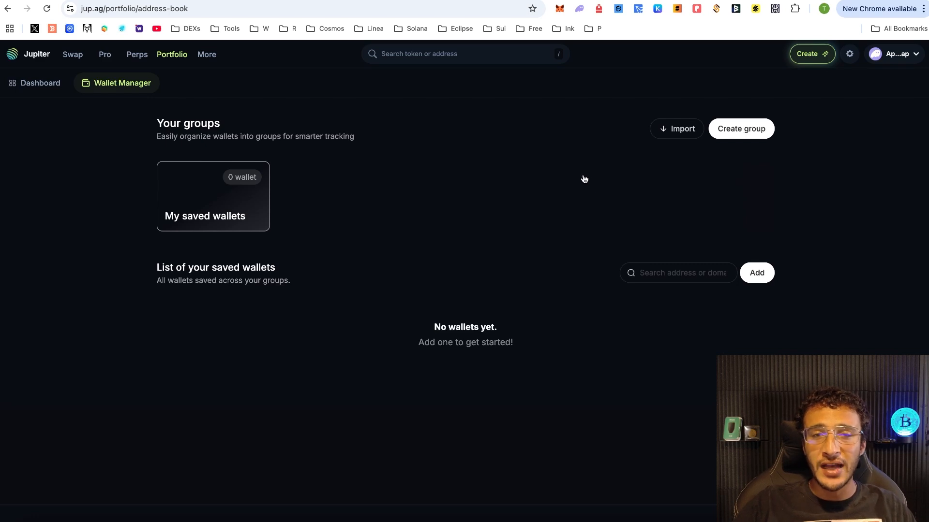
click(36, 54)
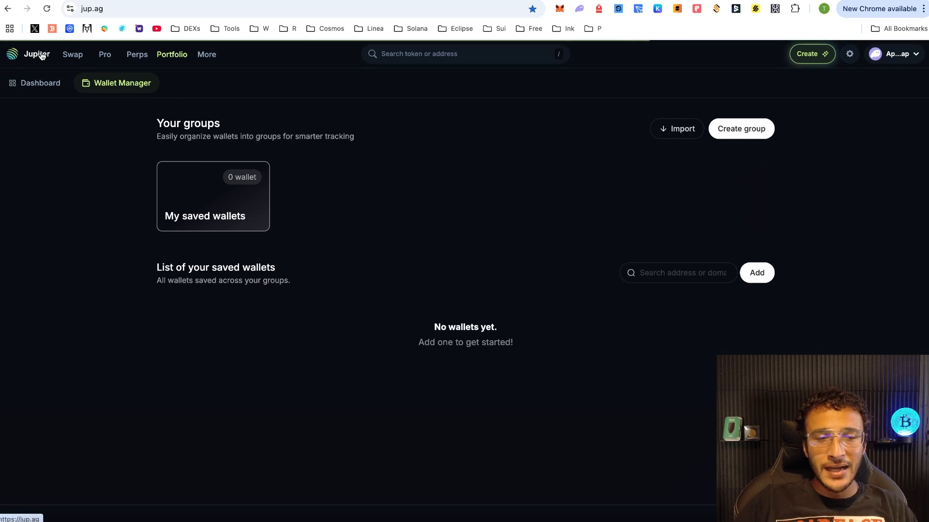
Browse the Onboard page's funding and bridging options, then go back to the swap page
click(36, 54)
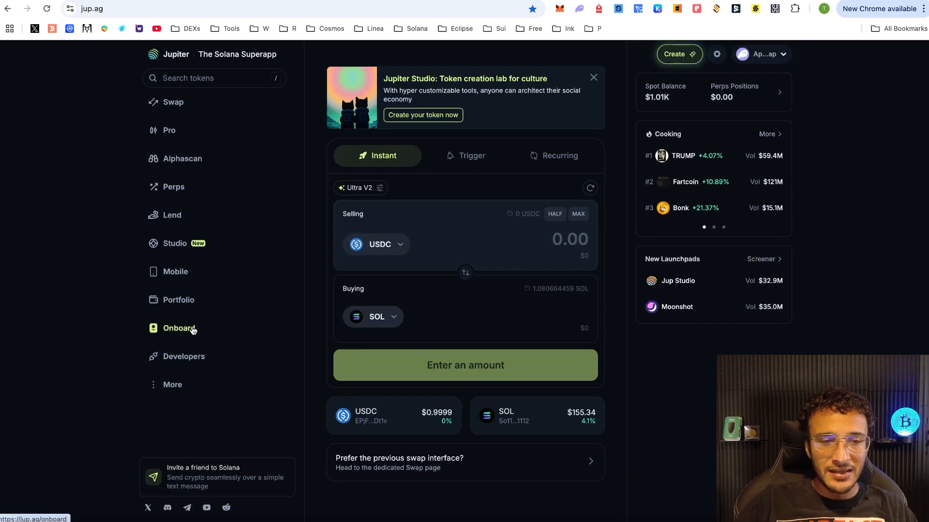
click(178, 328)
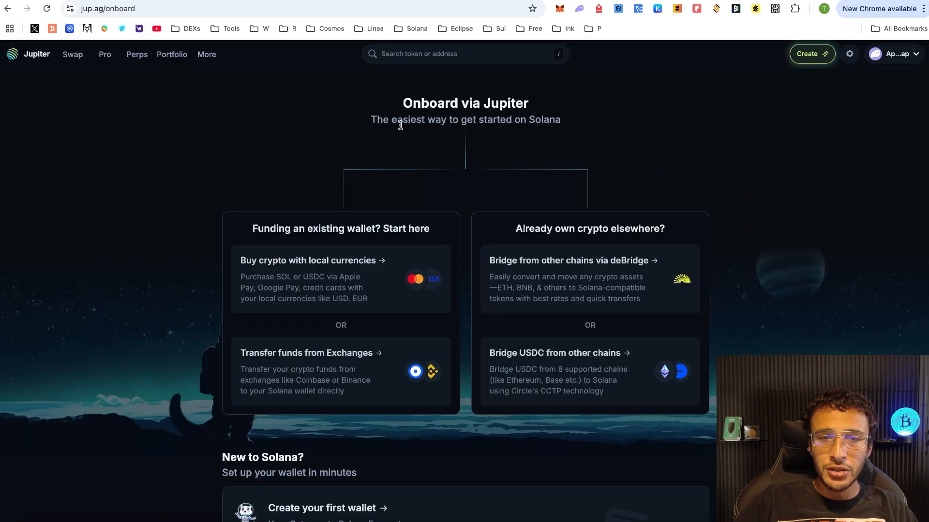
scroll(down, 3)
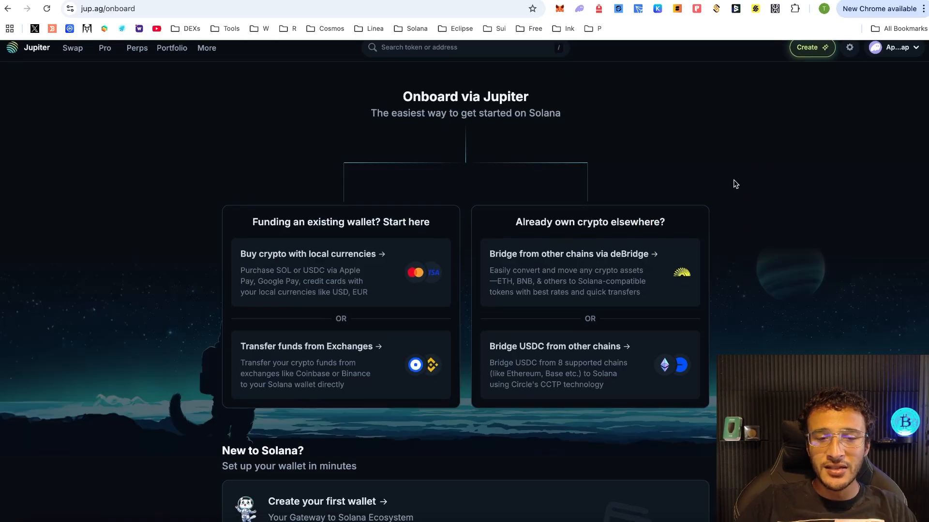
scroll(down, 3)
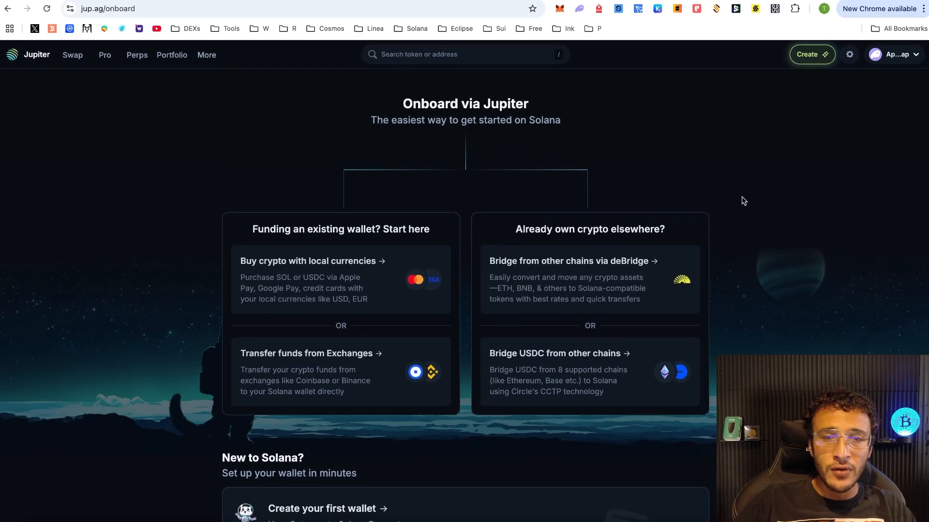
mouse_move(150, 151)
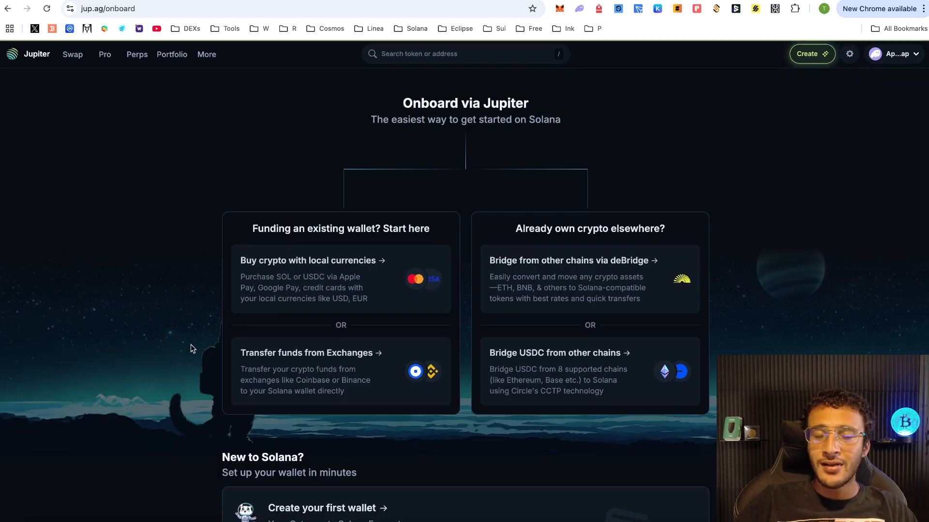
click(28, 54)
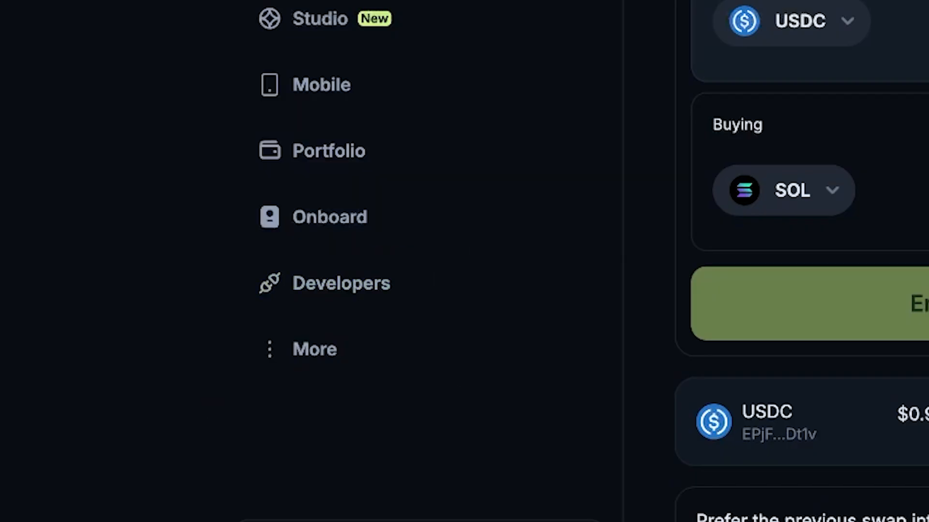
mouse_move(122, 379)
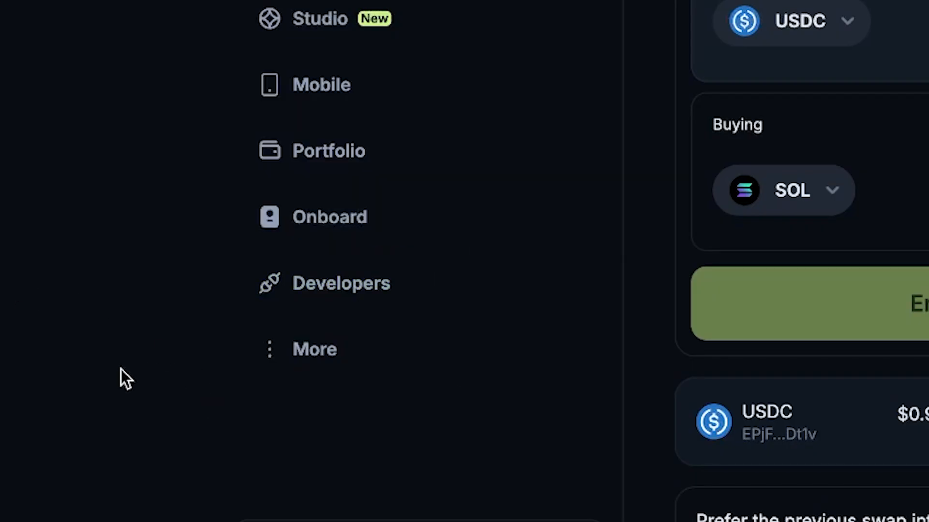
mouse_move(131, 380)
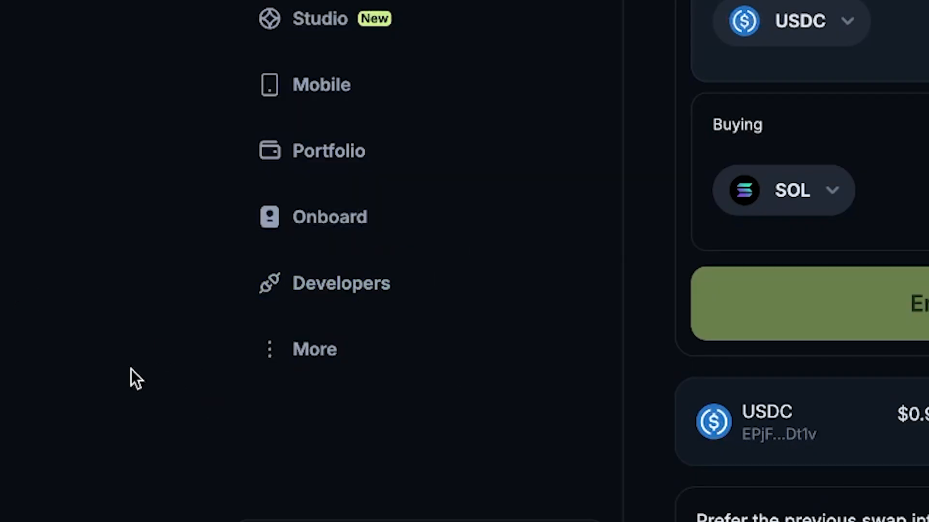
Open vote.jup.ag and review the 817.865478 JUP voting power and completed proposals
click(314, 349)
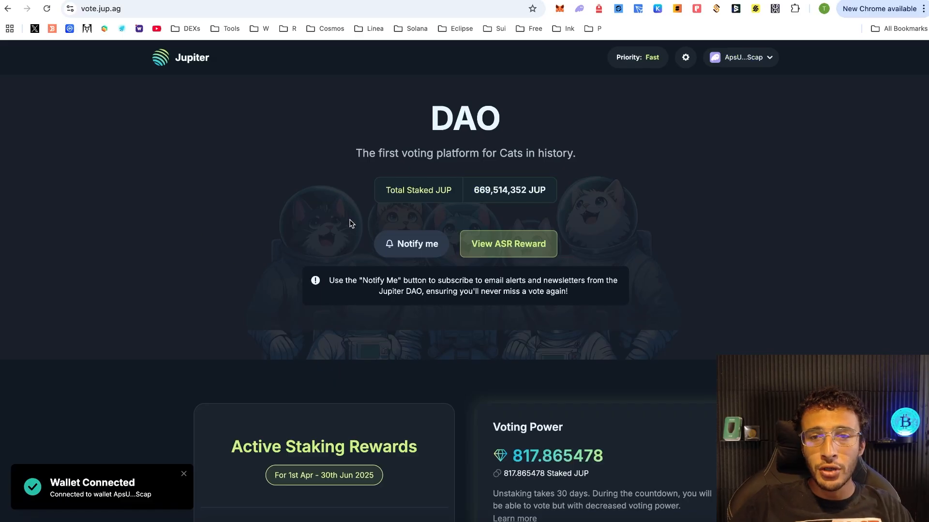
mouse_move(269, 253)
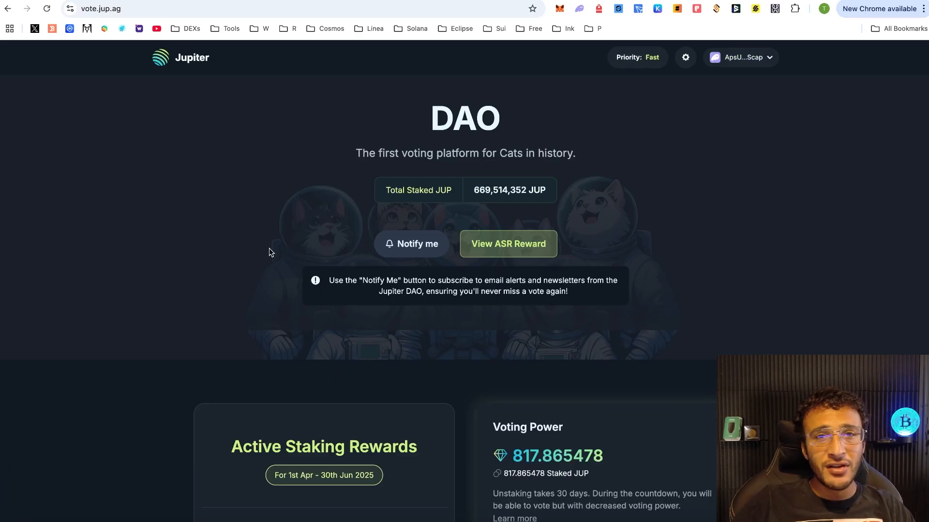
scroll(down, 3)
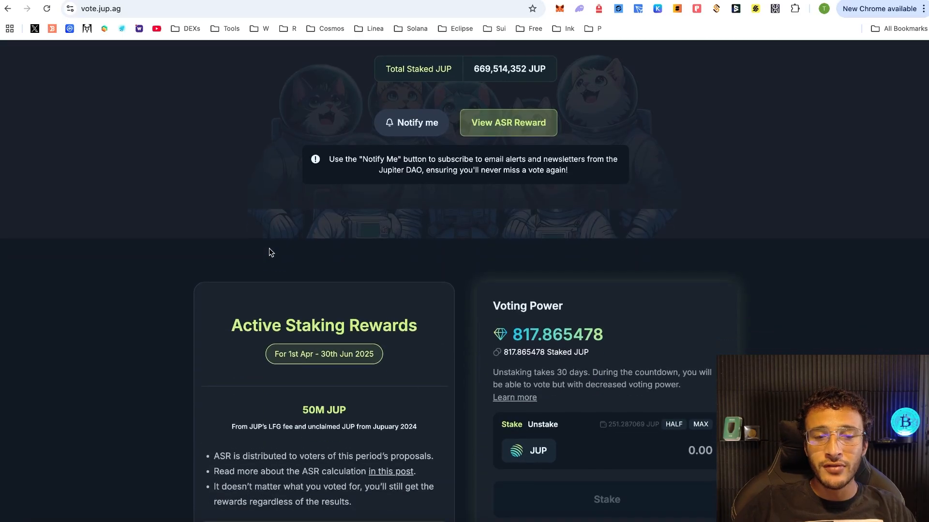
scroll(down, 3)
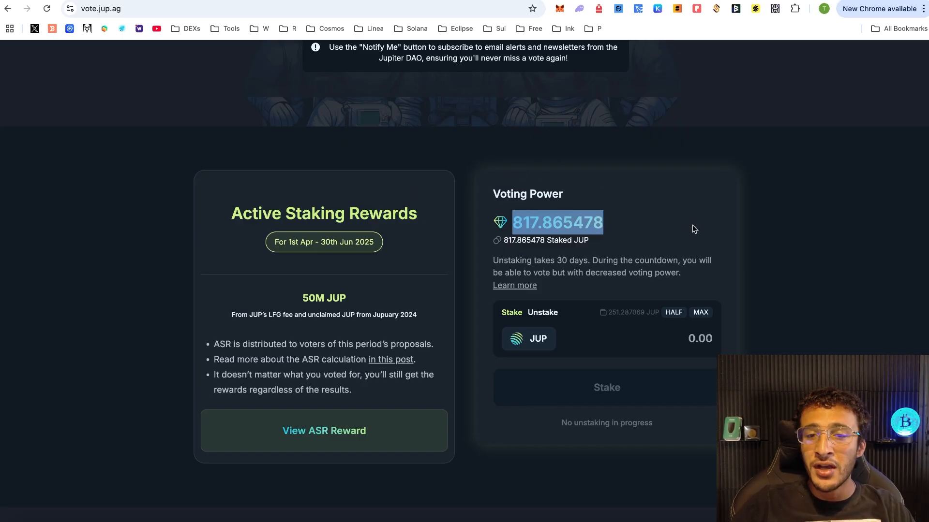
mouse_move(609, 220)
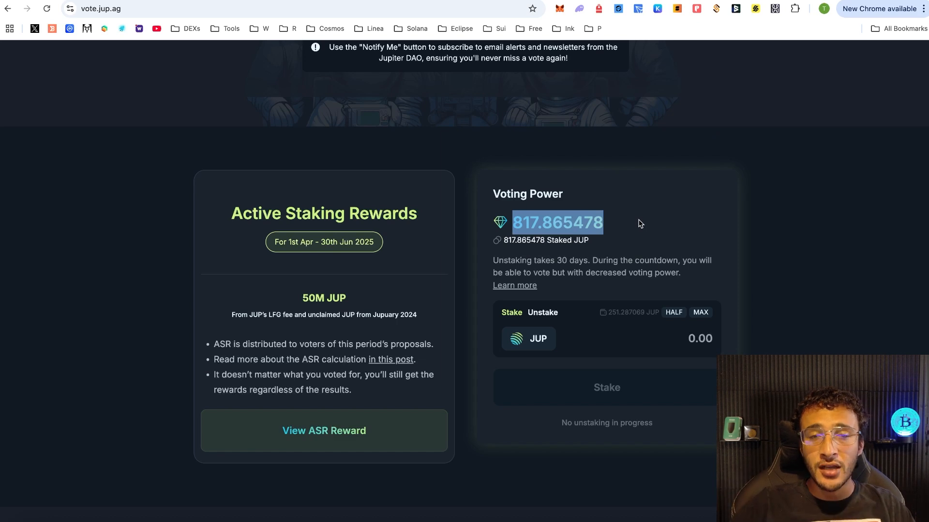
scroll(down, 3)
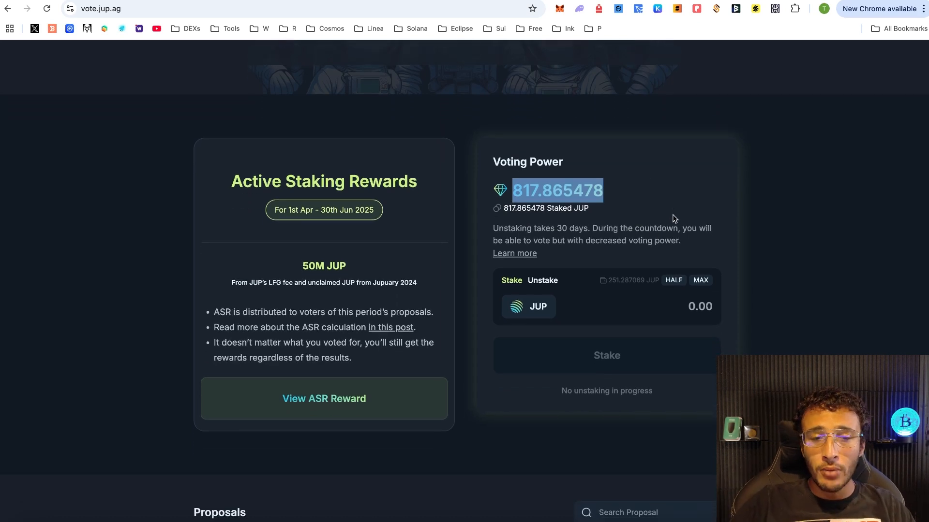
scroll(down, 3)
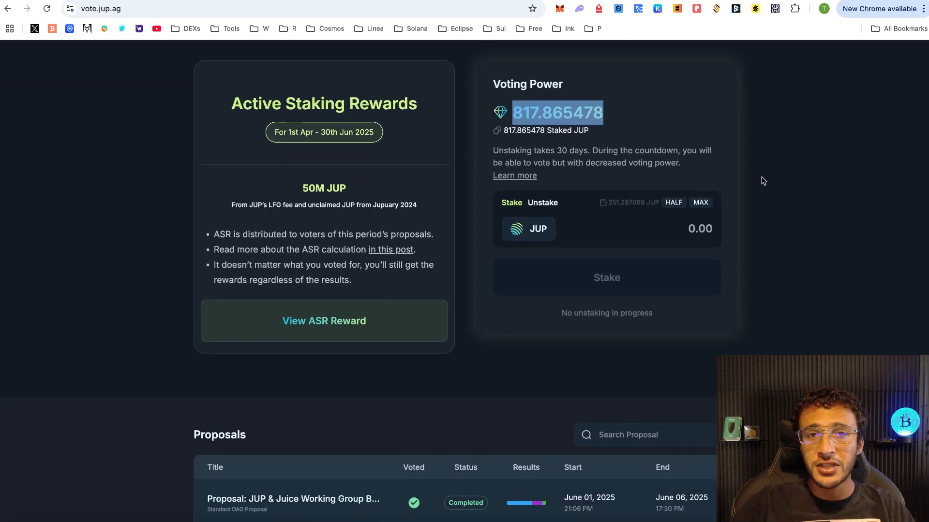
scroll(down, 3)
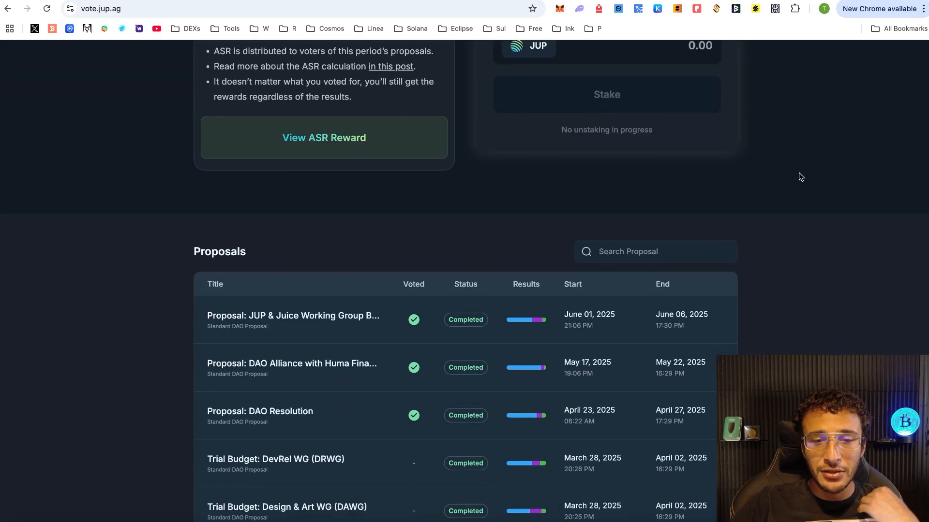
scroll(down, 3)
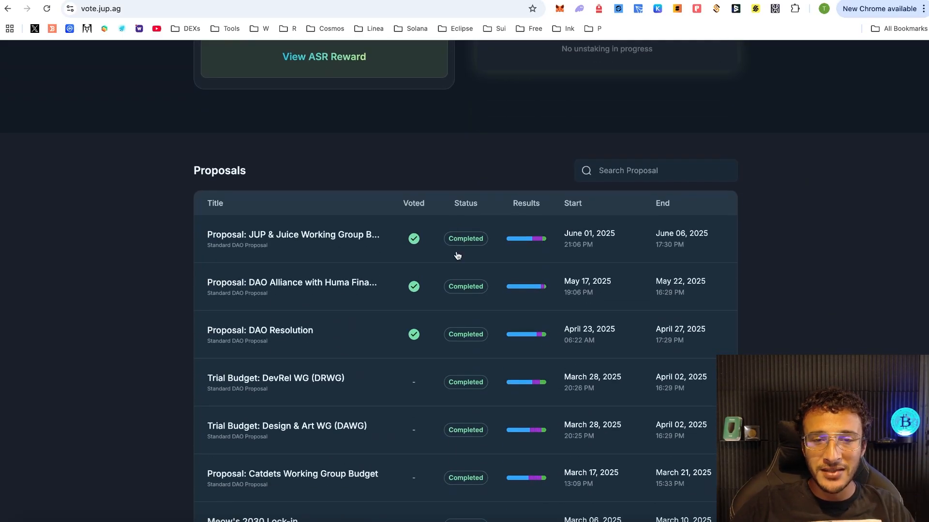
scroll(down, 3)
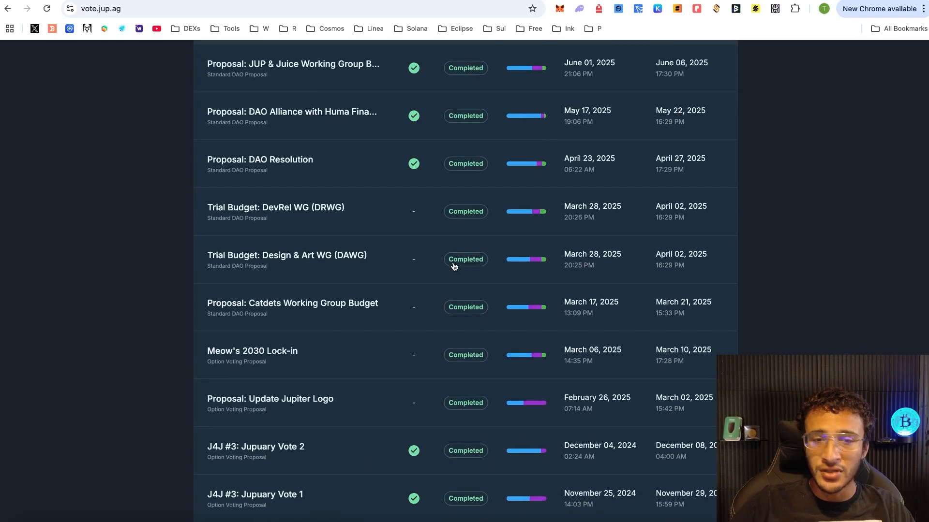
scroll(down, 3)
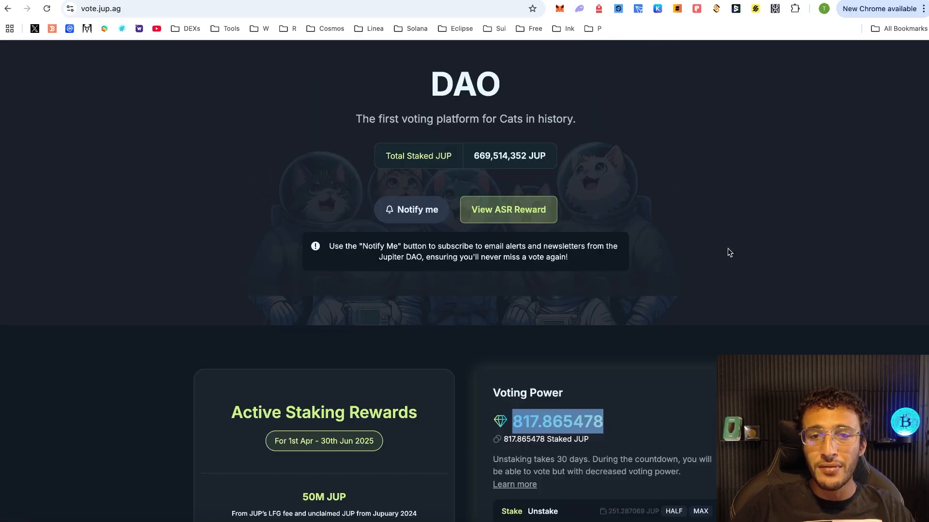
Open Active Staking Rewards and find the 76.982404 Staked JUP claimable reward
click(507, 209)
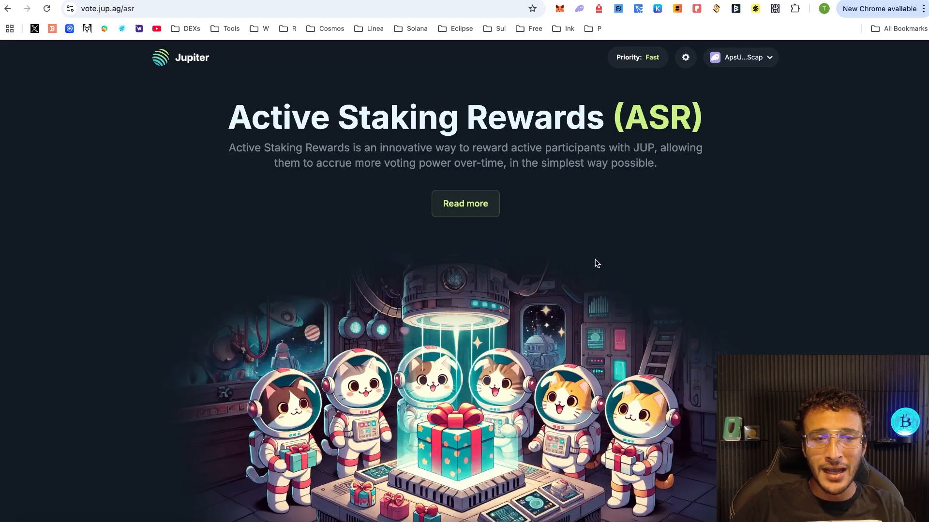
scroll(down, 3)
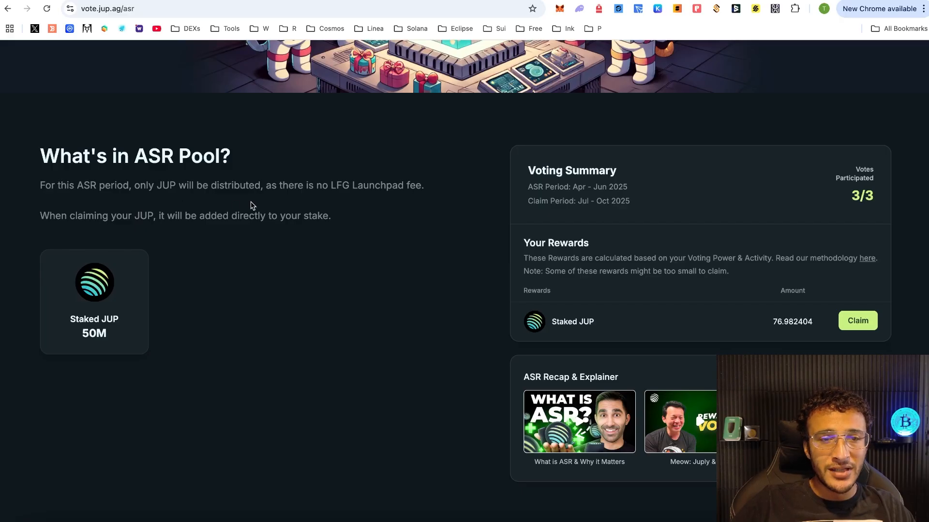
mouse_move(395, 201)
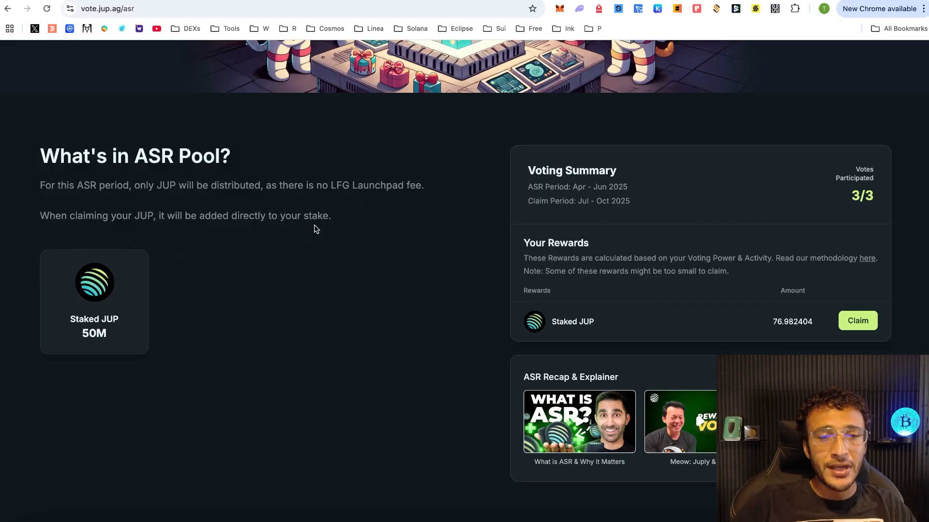
mouse_move(412, 239)
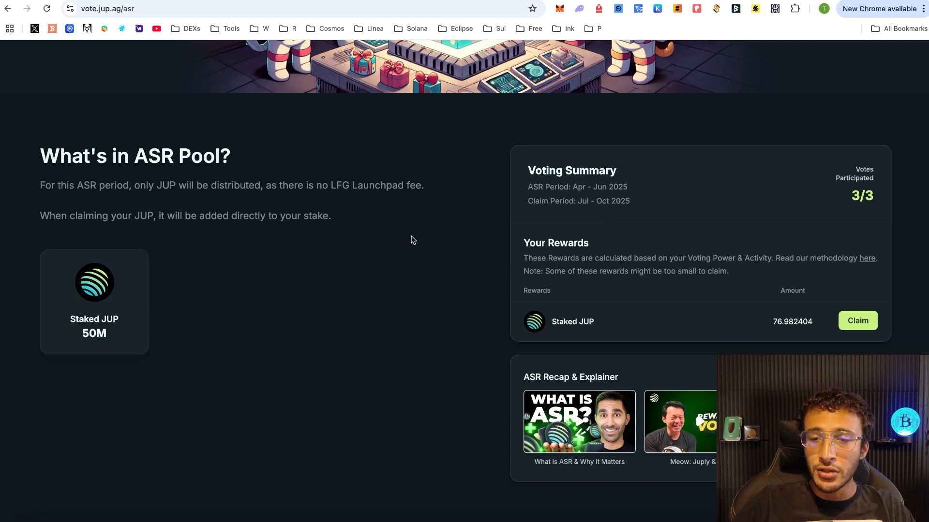
mouse_move(815, 301)
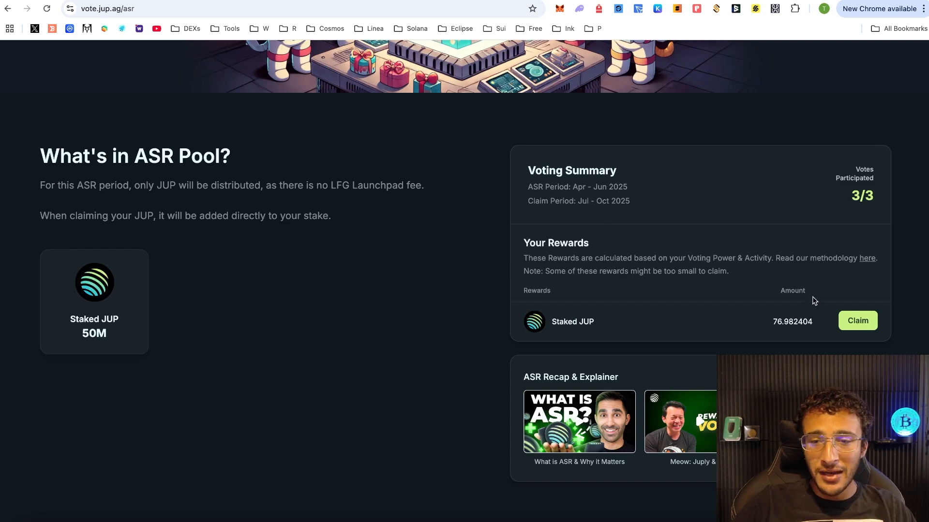
scroll(down, 3)
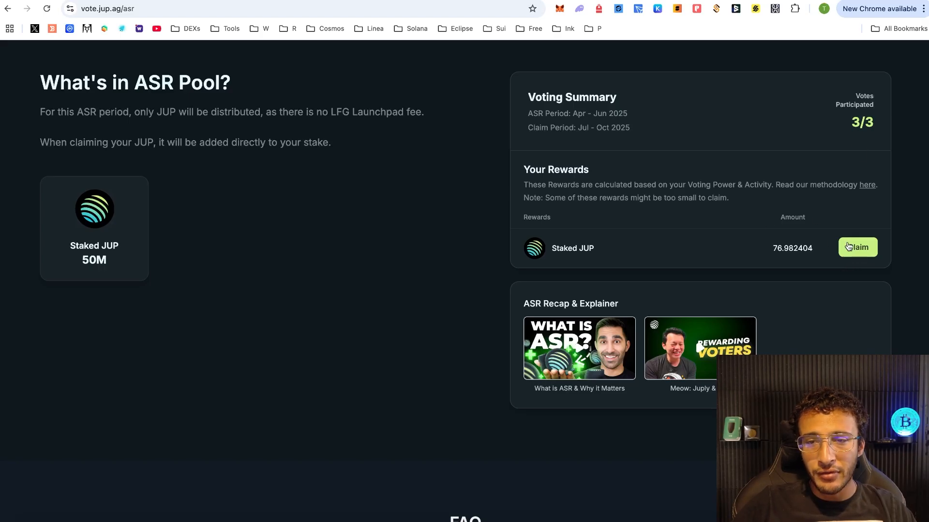
mouse_move(778, 238)
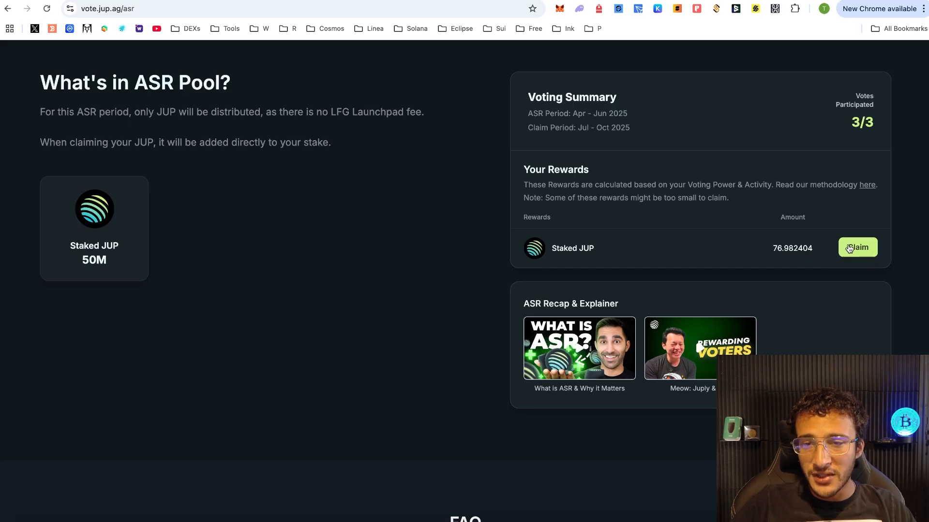
Claim the 76.982404 Staked JUP reward and confirm voting power of 894.847882
click(857, 247)
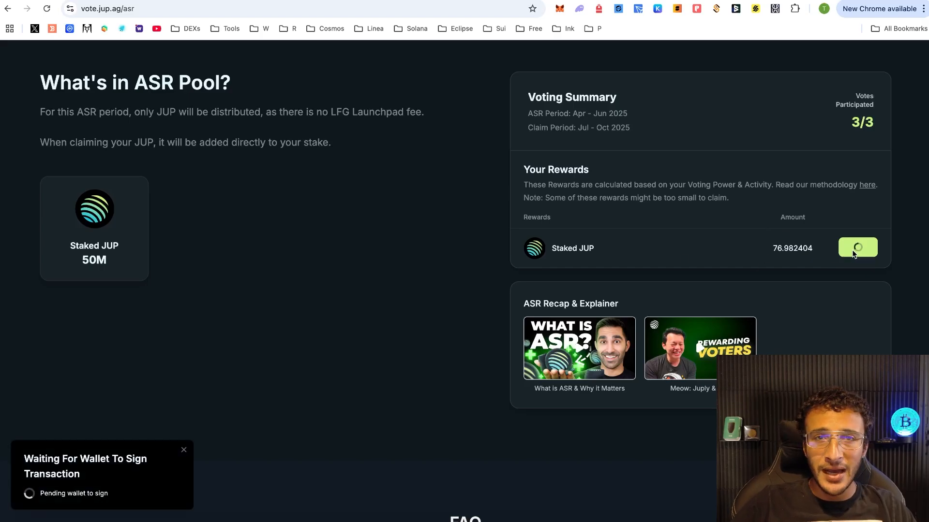
click(857, 247)
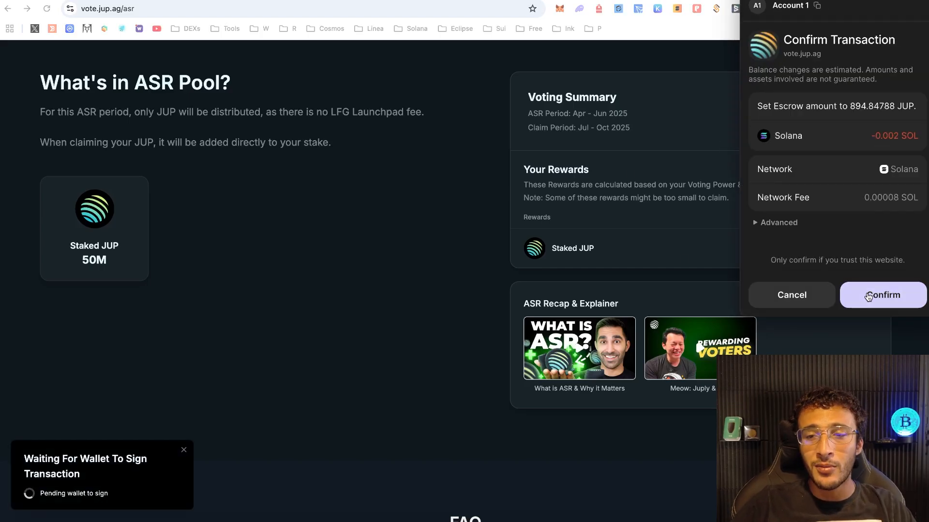
click(882, 295)
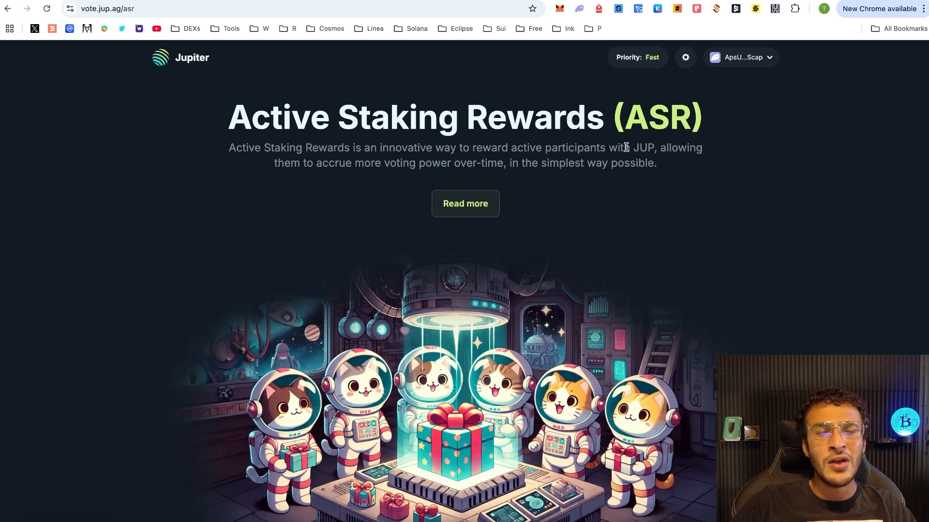
scroll(down, 3)
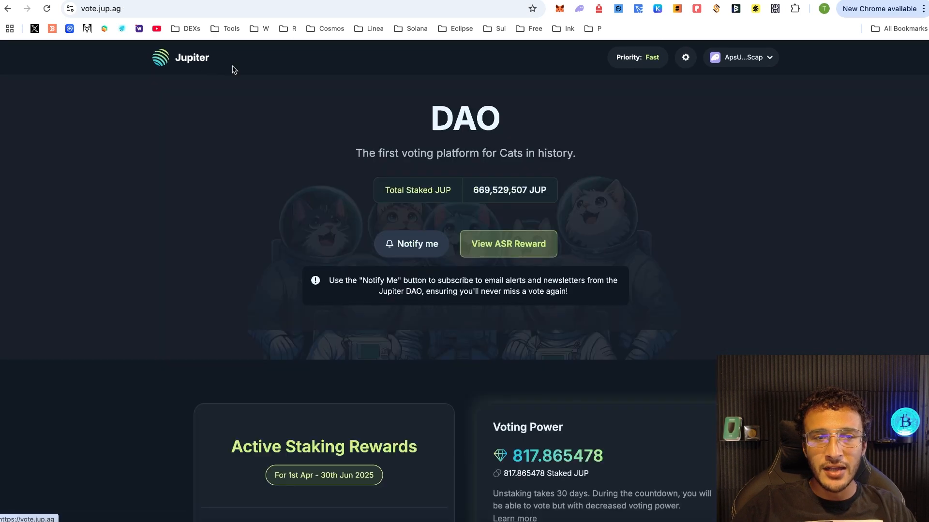
scroll(down, 3)
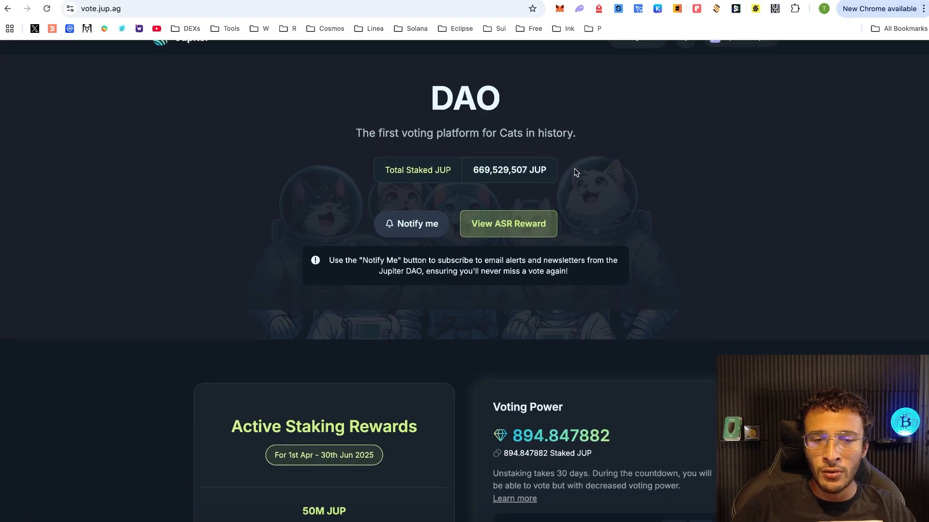
scroll(down, 3)
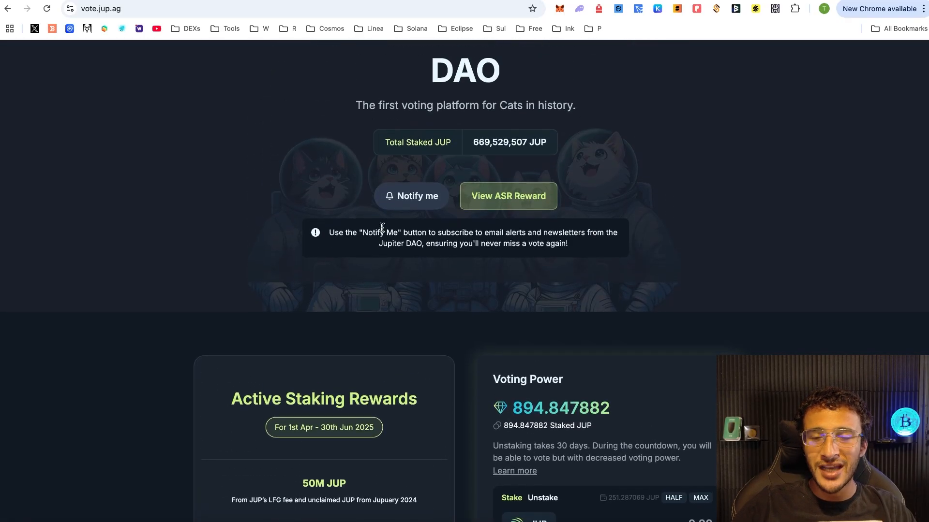
Swap 0.026 SOL for about 8.47 JUP and approve it in the wallet
click(90, 9)
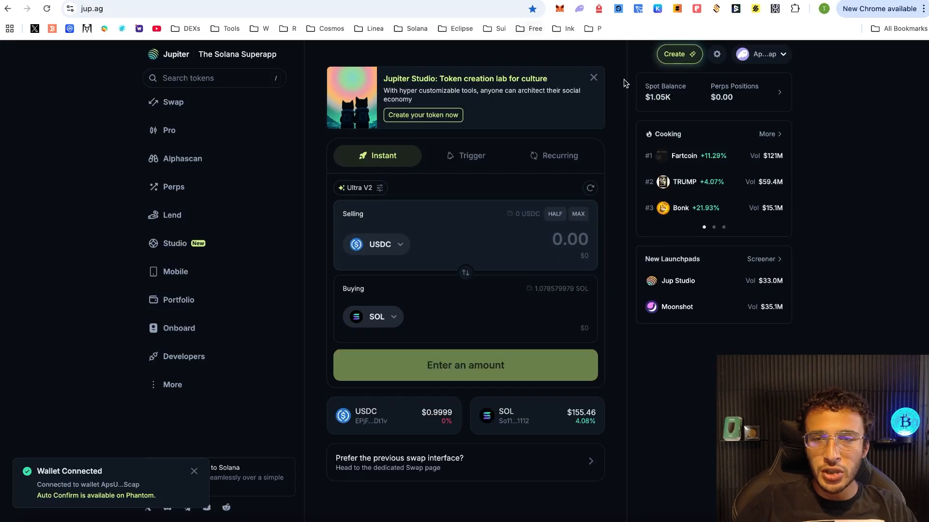
click(465, 273)
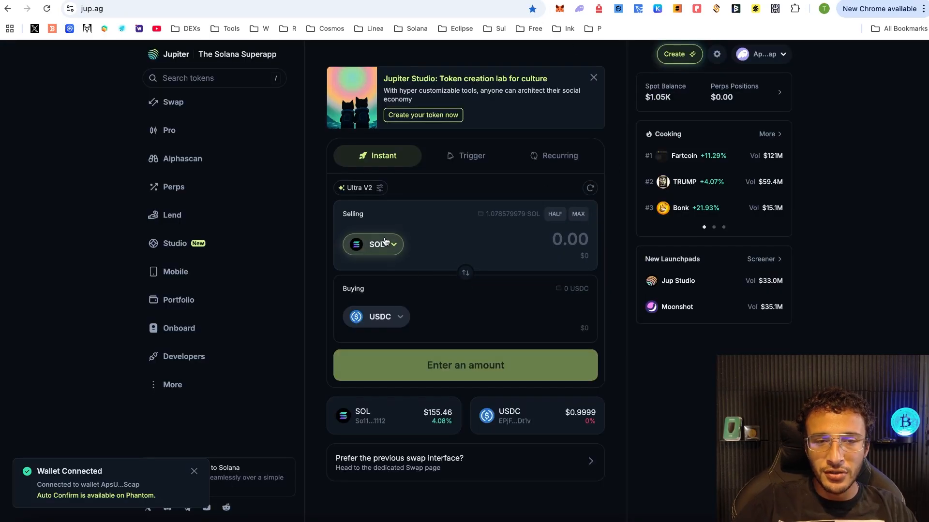
click(373, 243)
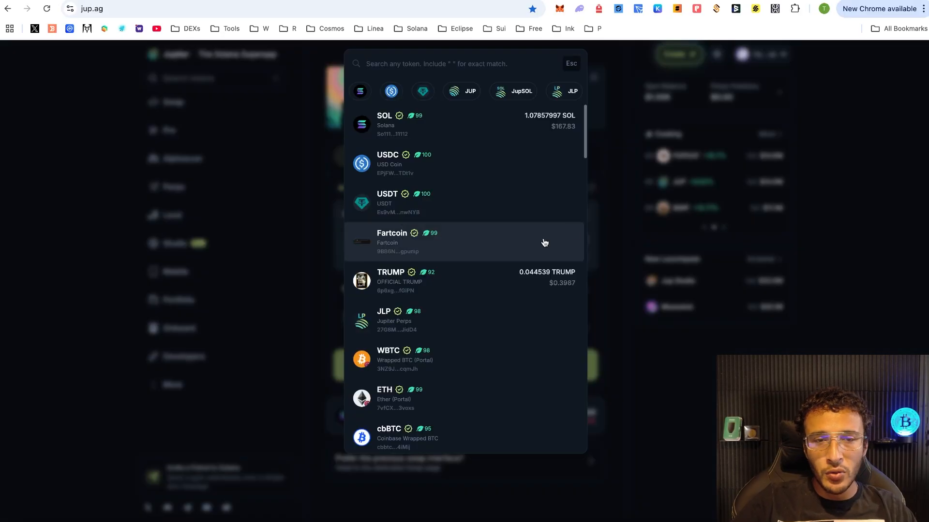
scroll(down, 3)
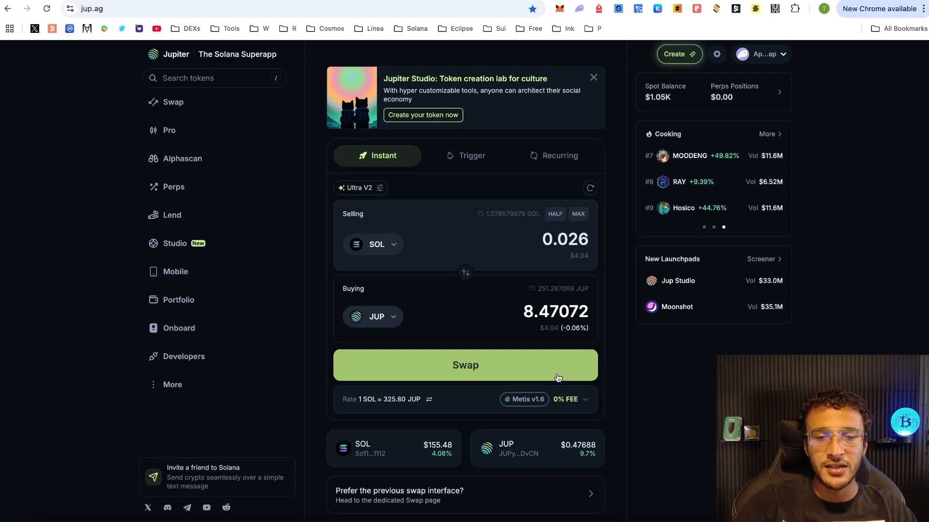
click(464, 364)
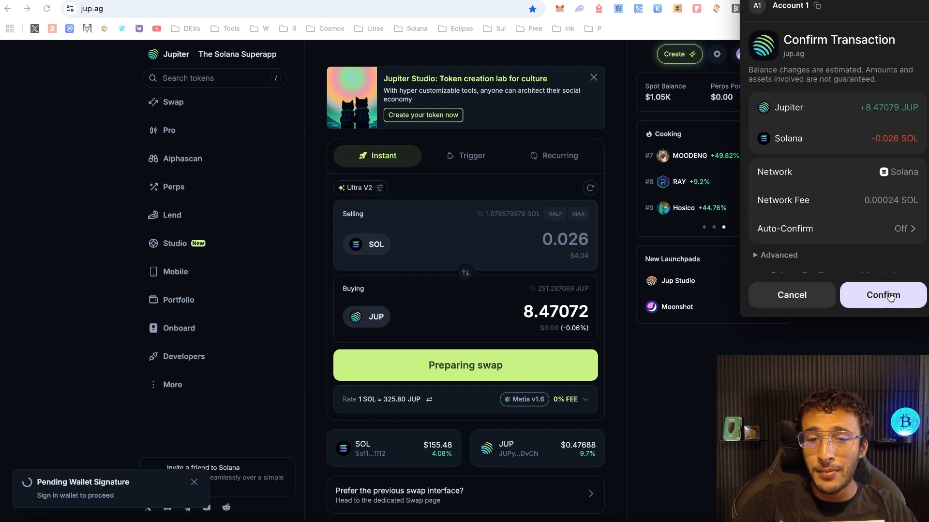
click(882, 295)
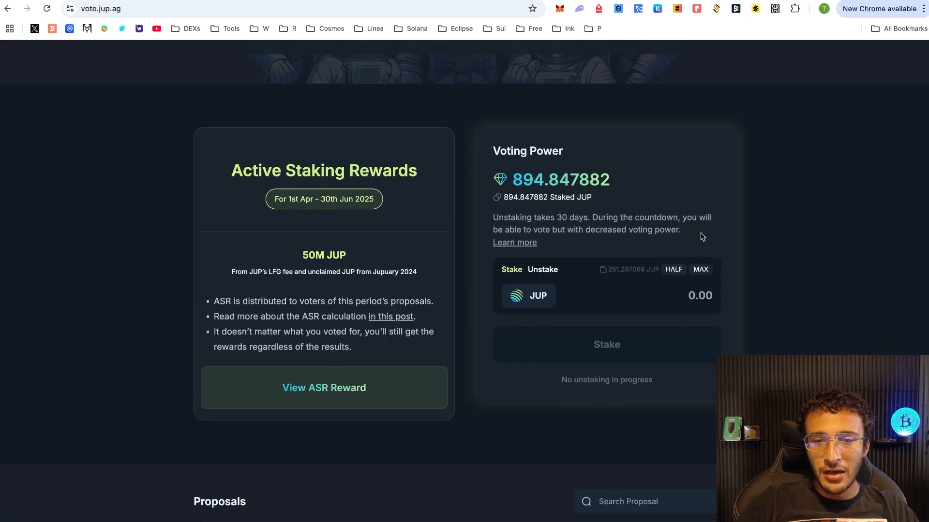
mouse_move(678, 288)
text(1)
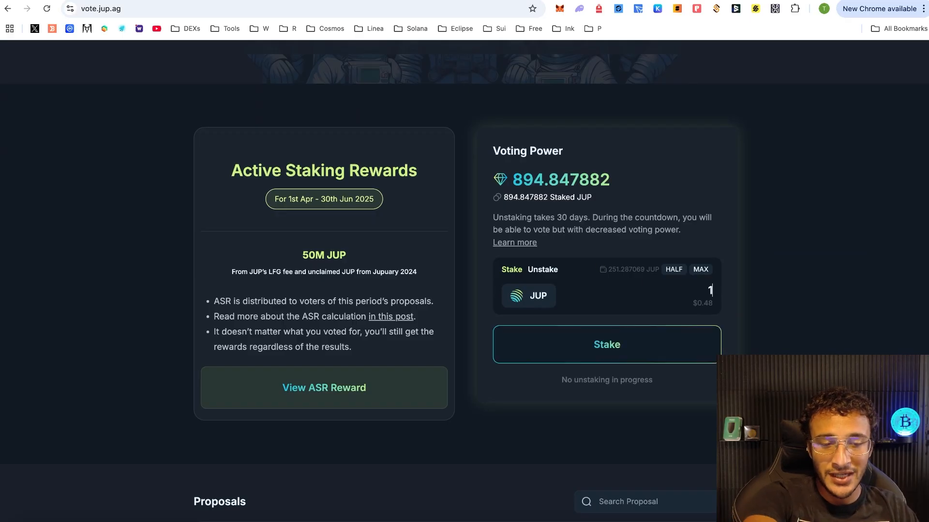
Stake 10 JUP and approve in the wallet, raising voting power to 904.847882
click(605, 344)
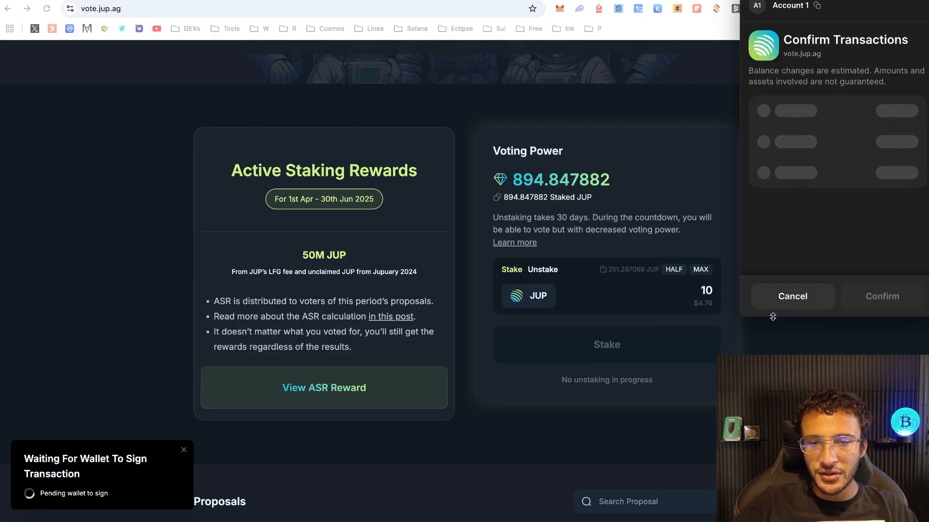
click(881, 296)
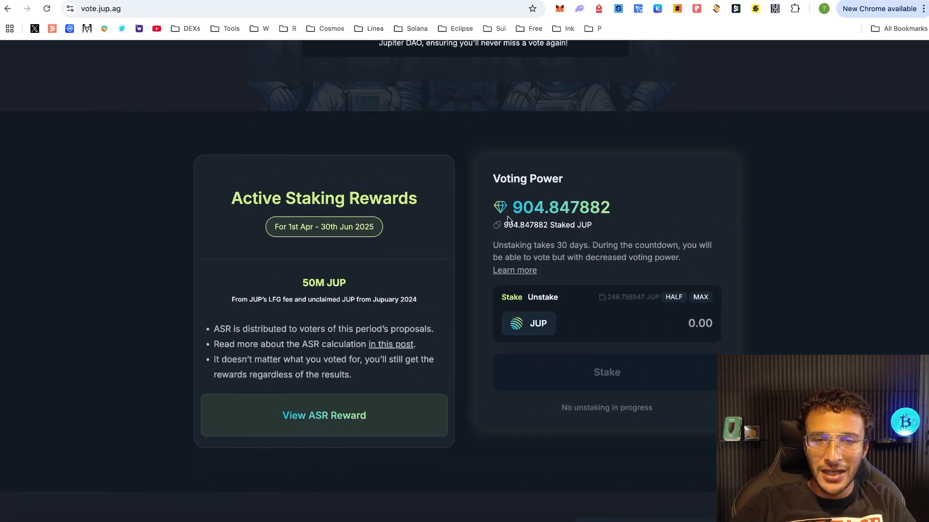
double_click(560, 208)
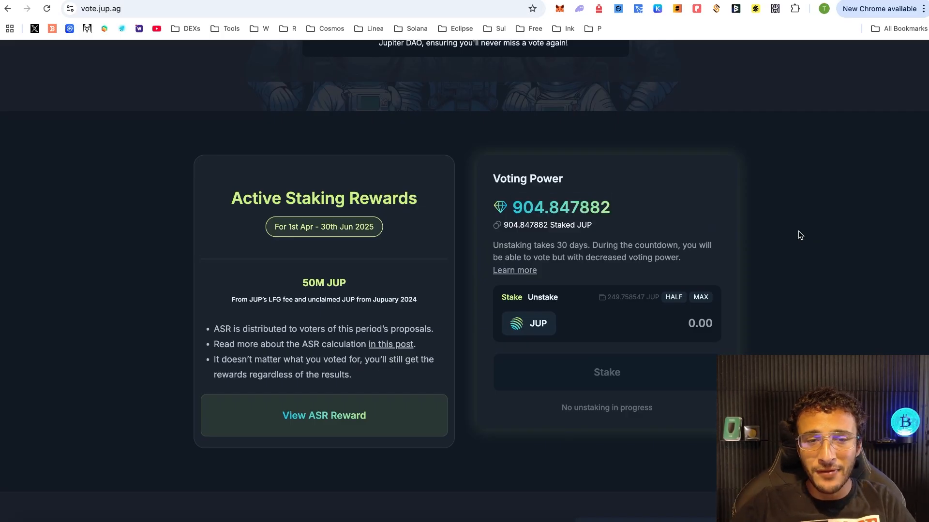
scroll(up, 3)
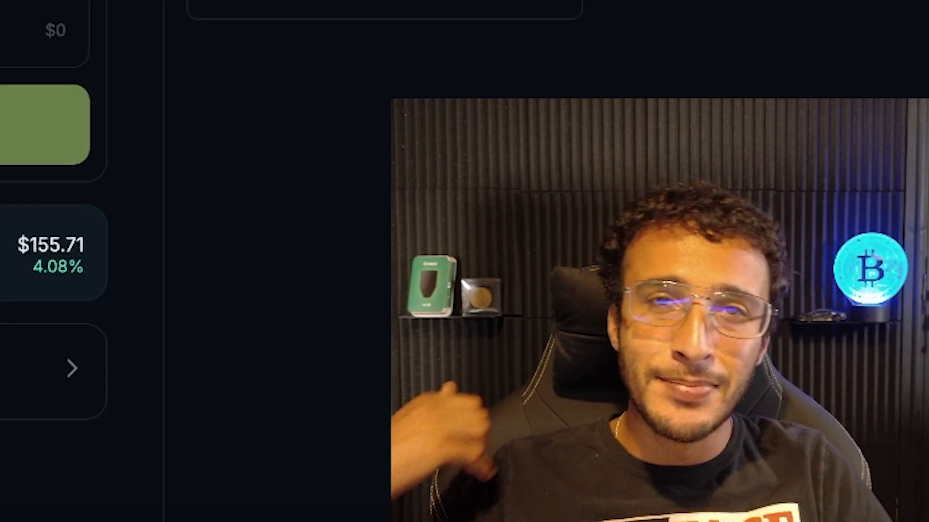
click(459, 261)
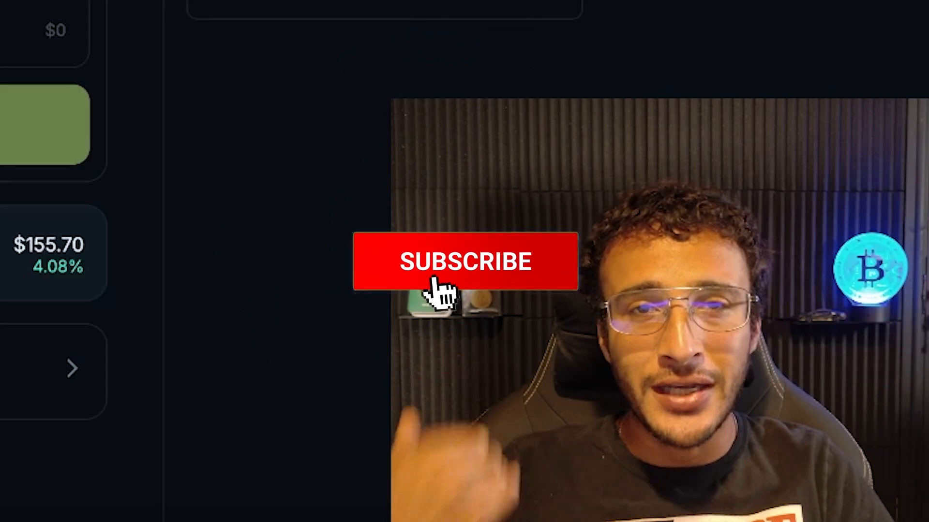
click(465, 262)
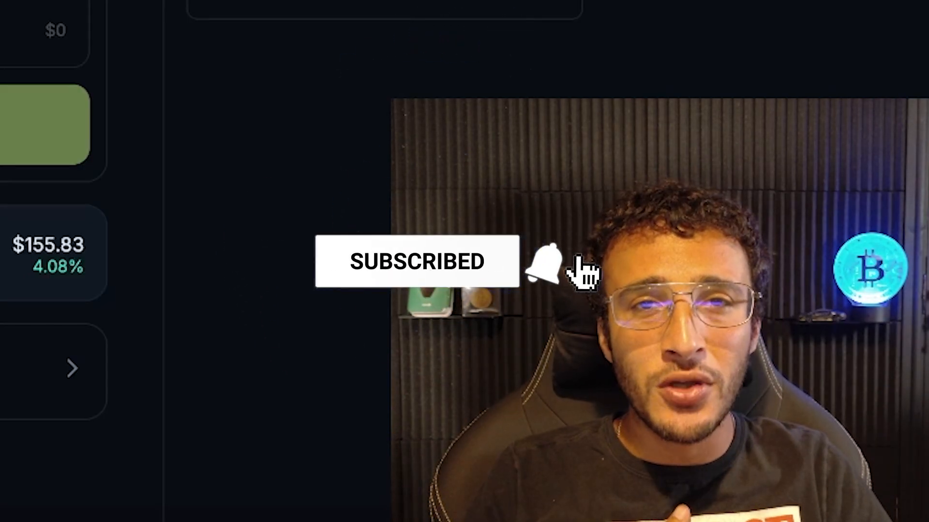
click(541, 261)
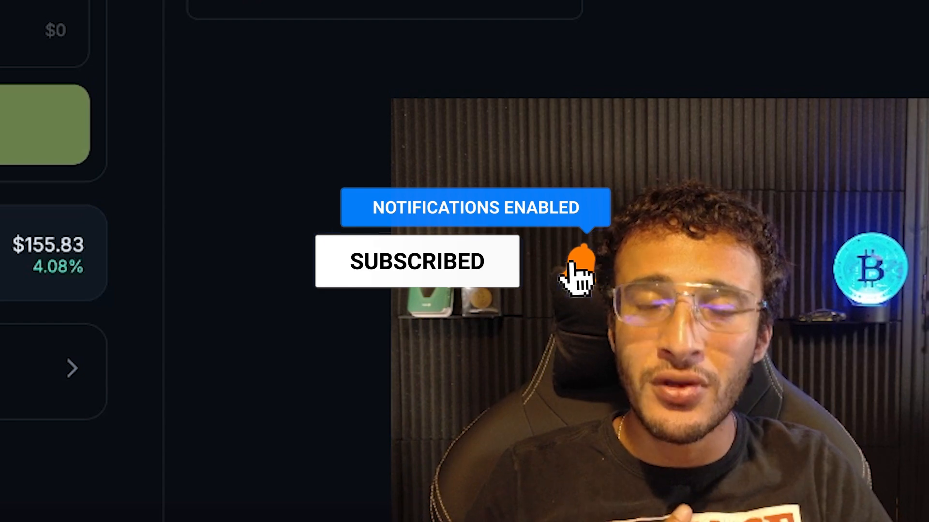